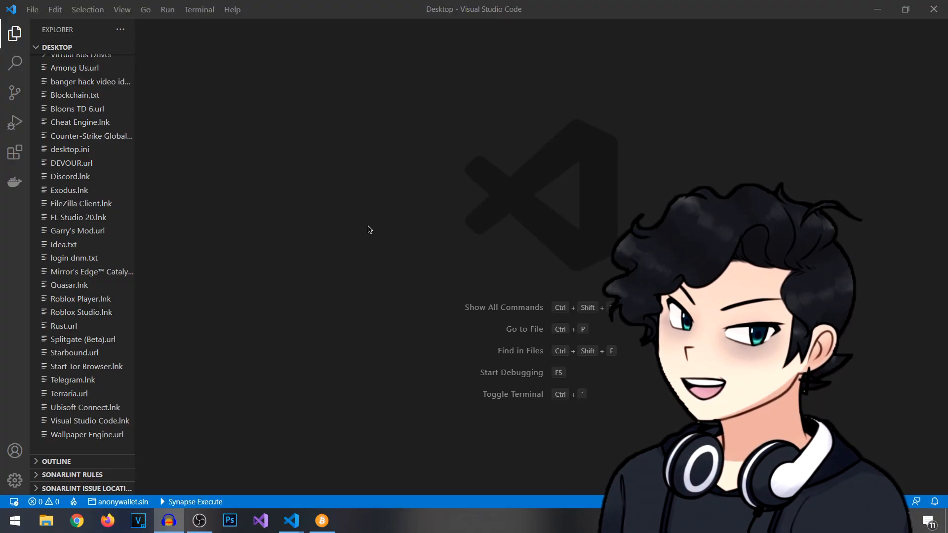
mouse_move(361, 217)
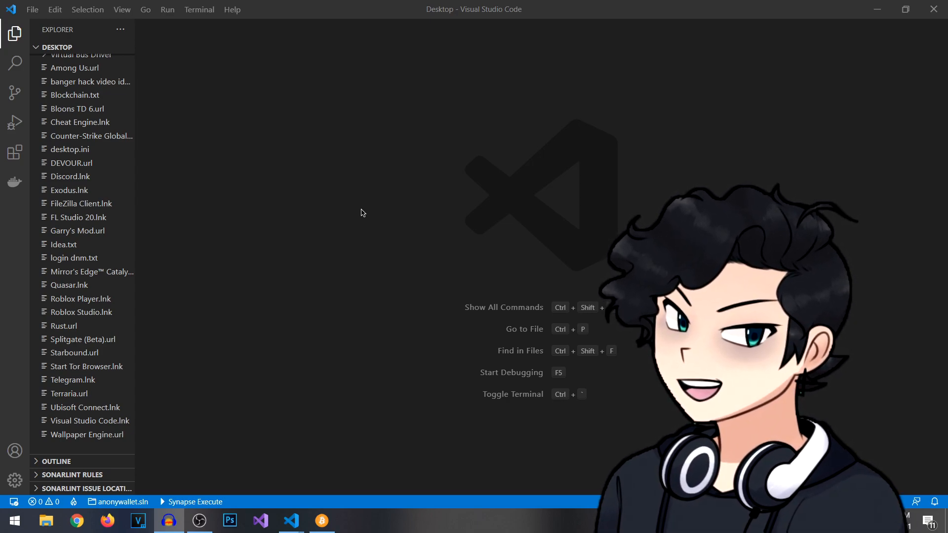
mouse_move(360, 210)
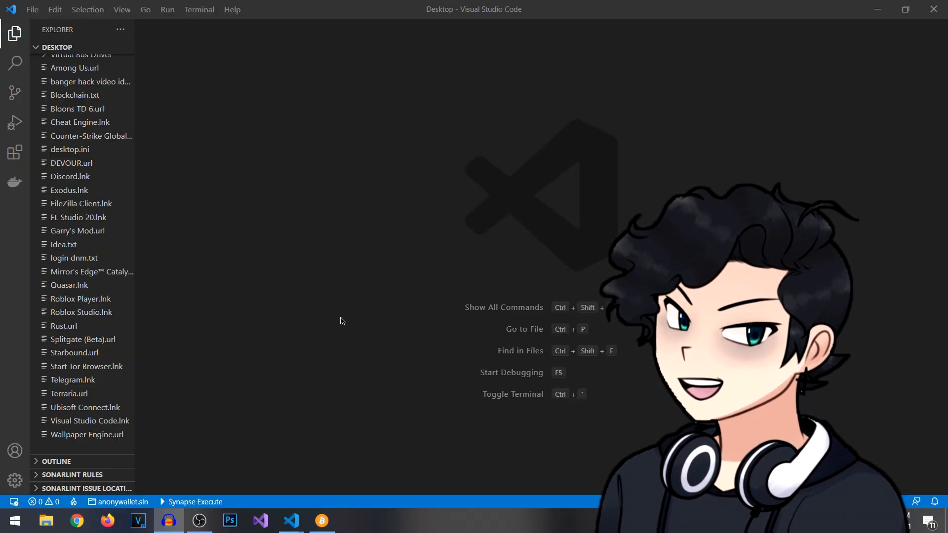
Check the installed extensions for Python, then return to the Desktop file list
click(13, 152)
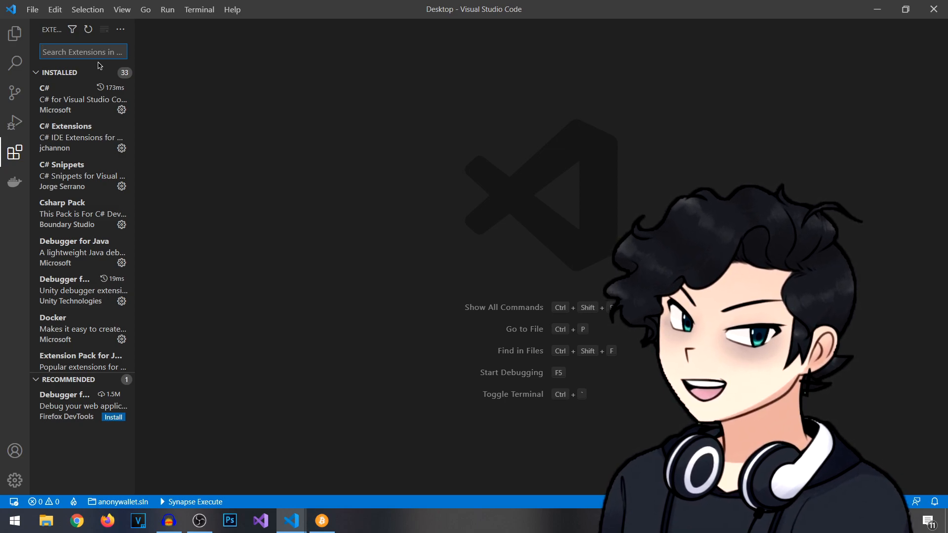
text(python)
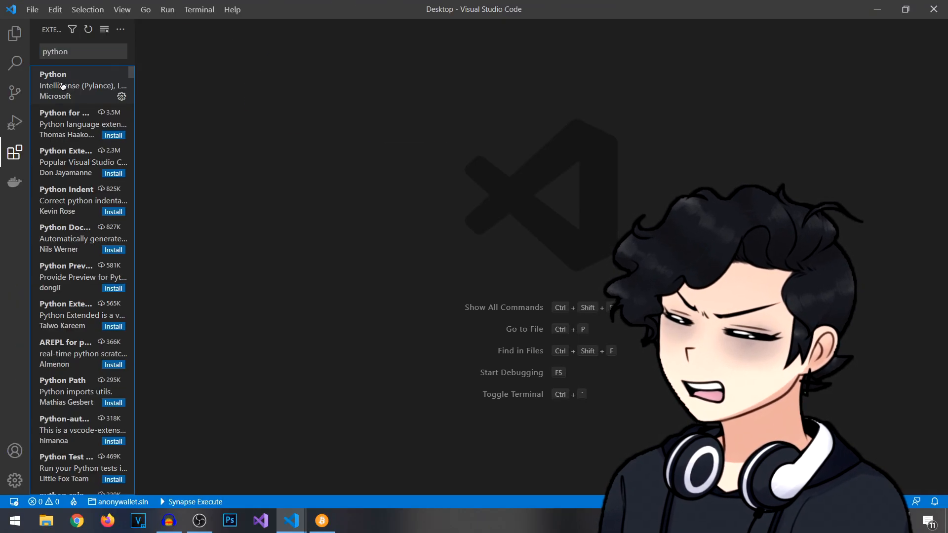
click(11, 34)
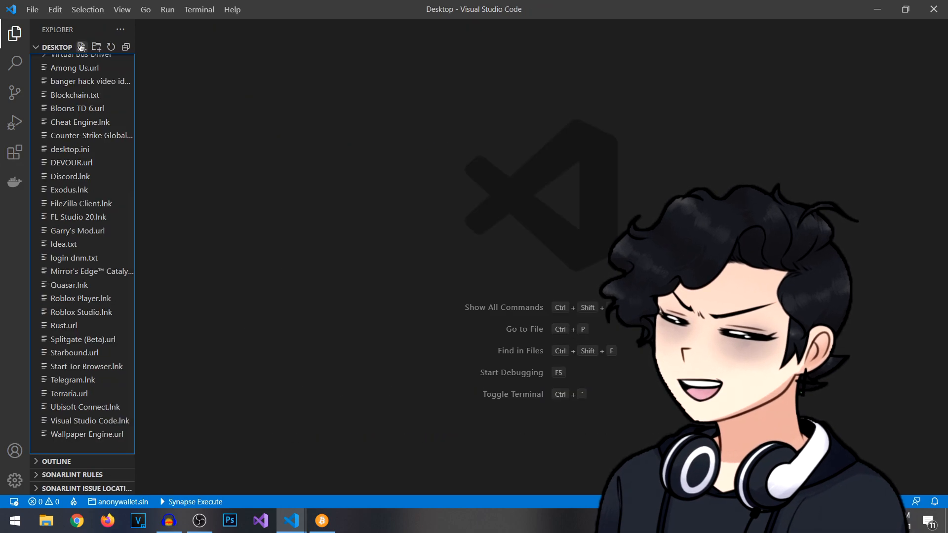
Create a new file named WalmartSiri.py in the Desktop folder
click(85, 46)
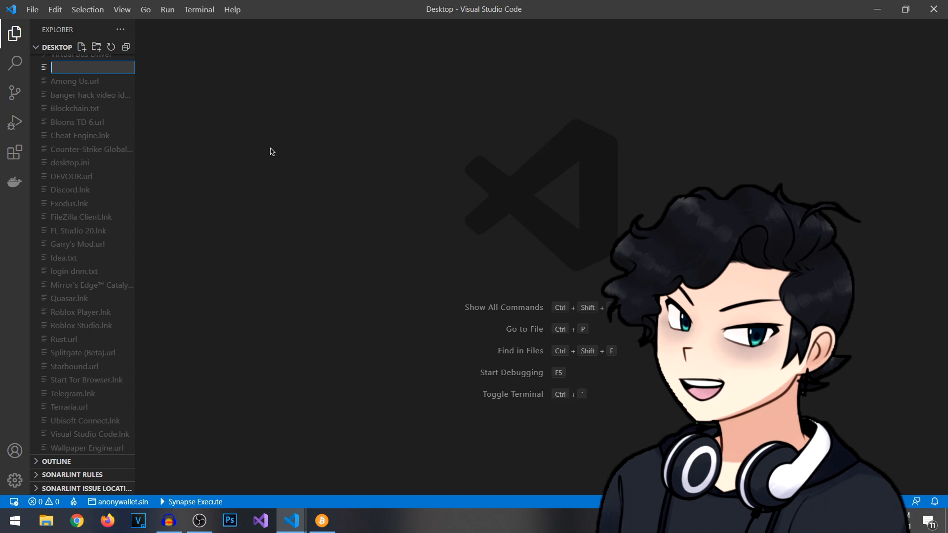
text(WalmartSiri)
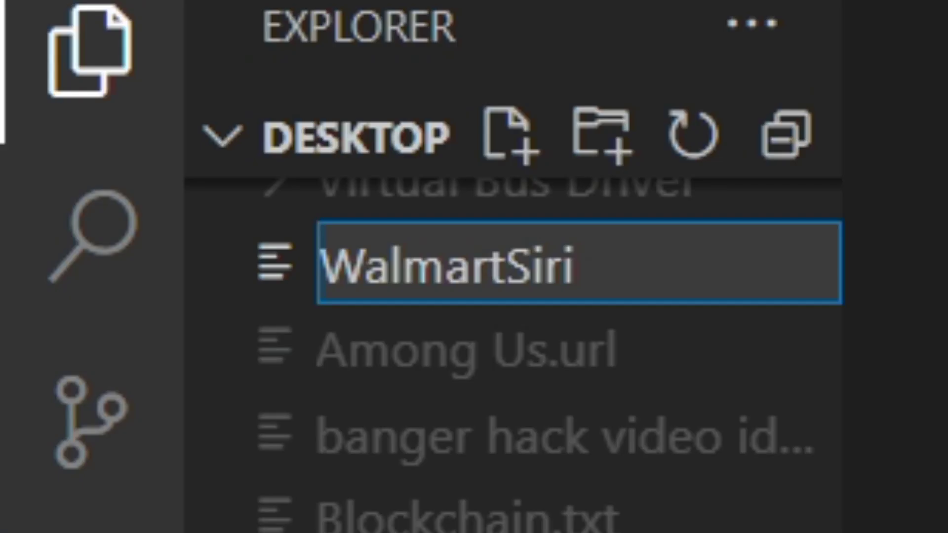
text(.py)
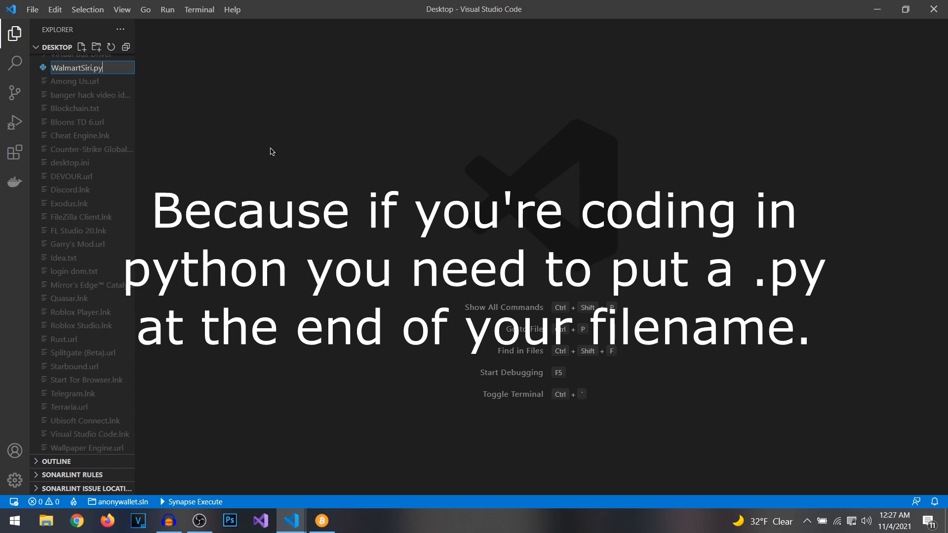
key(Enter)
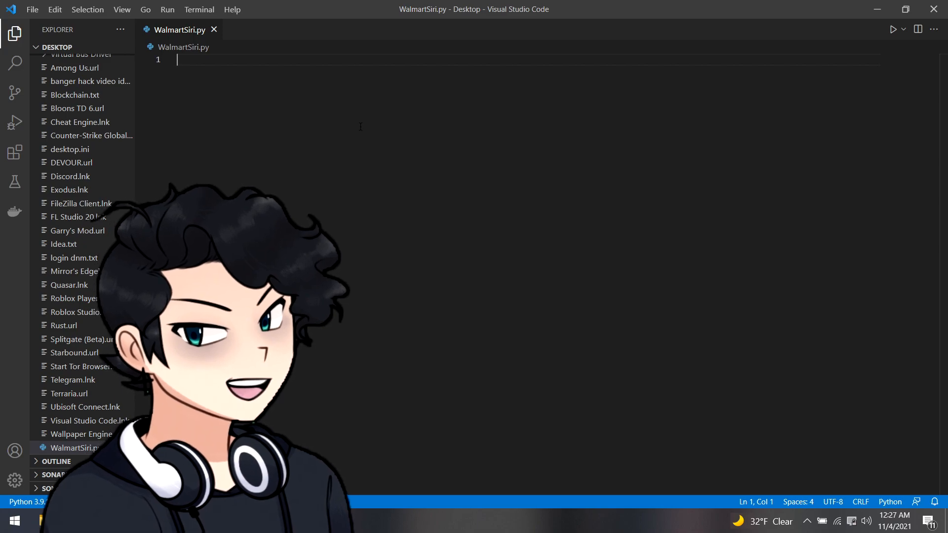
Add import lines for speech_recognition as sr, wikipedia, subprocess and the other modules
text(import speech_recognition as sr)
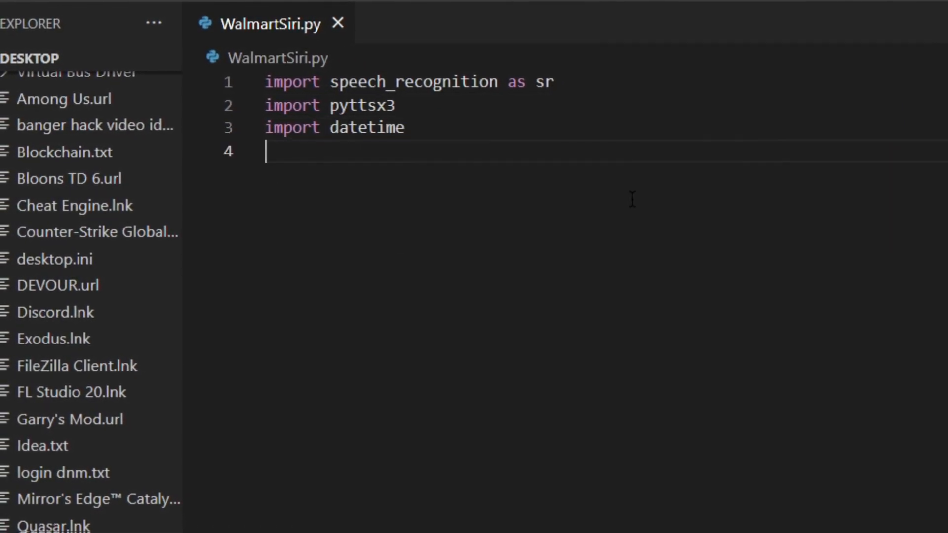
text(import wikipedia)
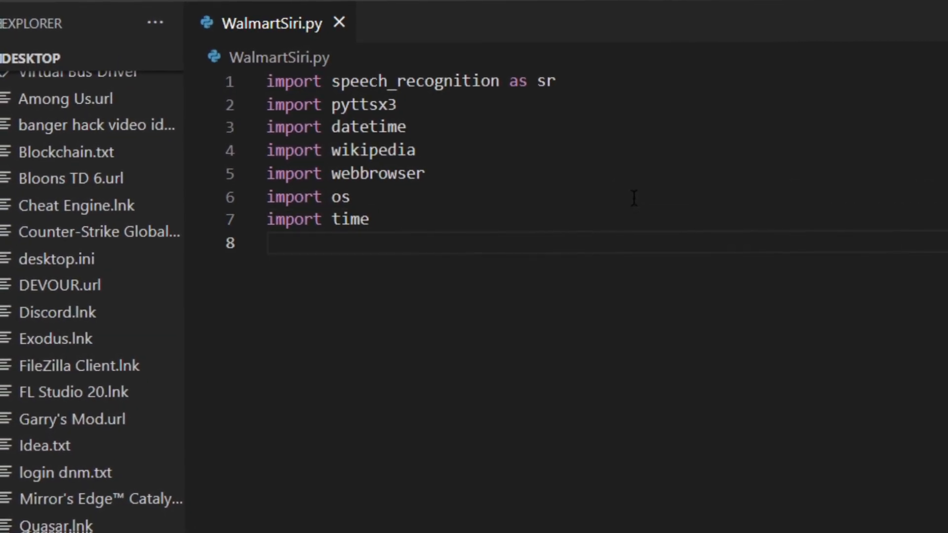
text(import subprocess)
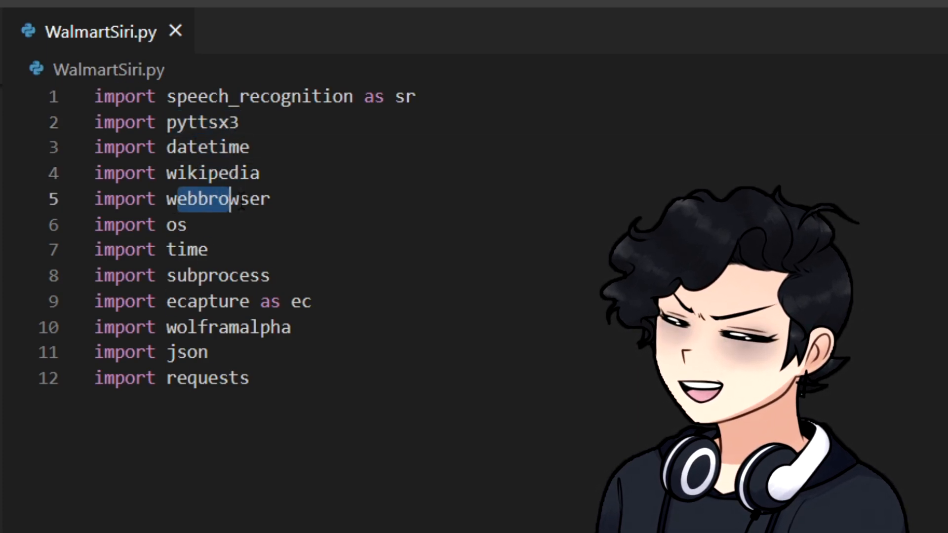
mouse_move(245, 199)
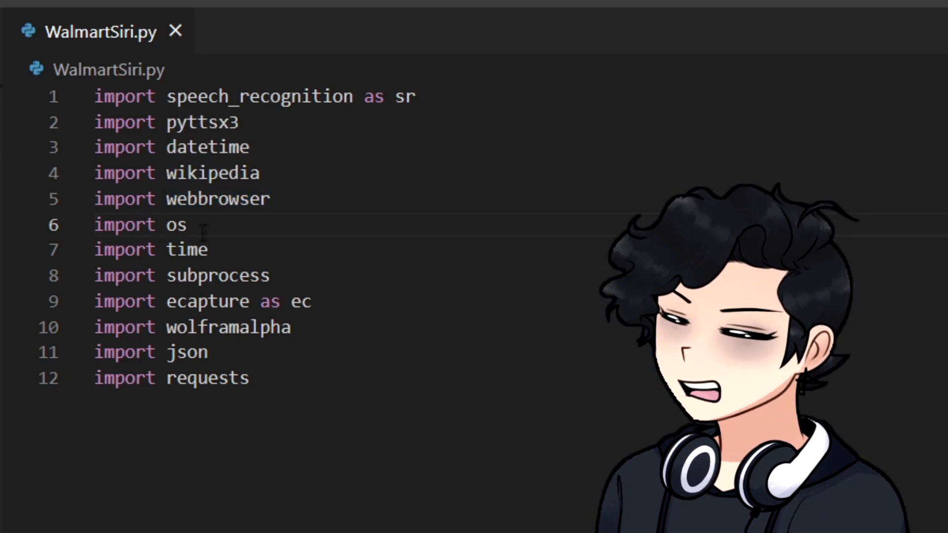
double_click(186, 248)
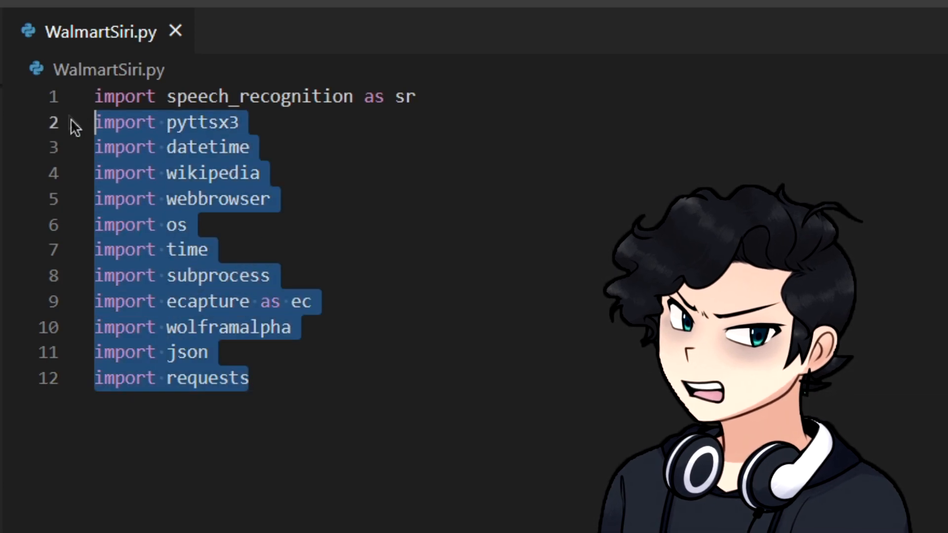
click(251, 379)
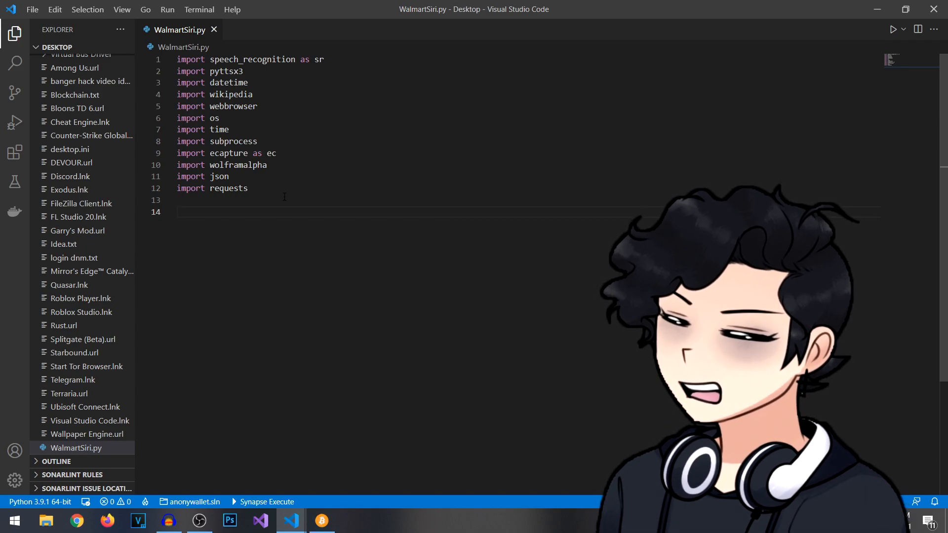
Print the loading message, initialize a pyttsx3 sapi5 engine and get/set its voices property
text(print('Loading Walmart Siri lol)
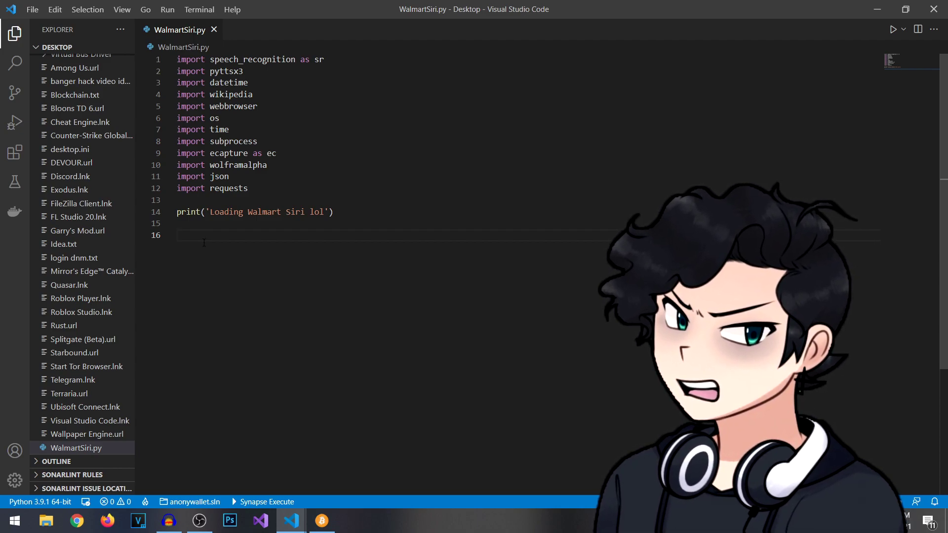
text(engine=py)
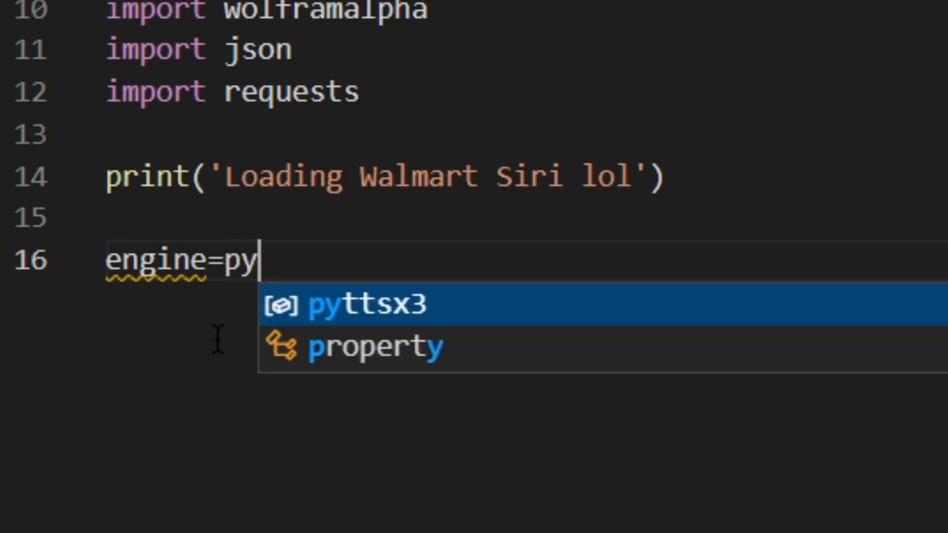
text(ttsx3.init('sapi5)
text(voices)
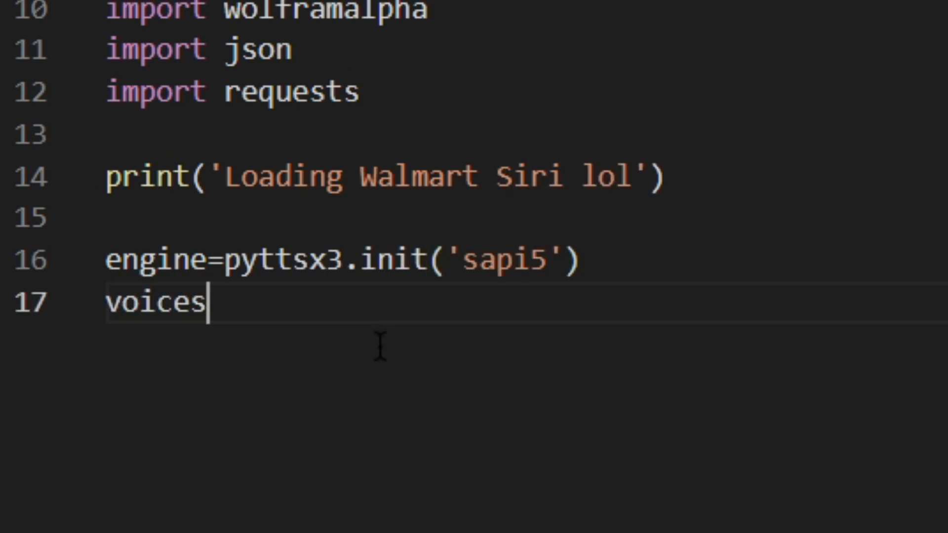
text(=engine.gep)
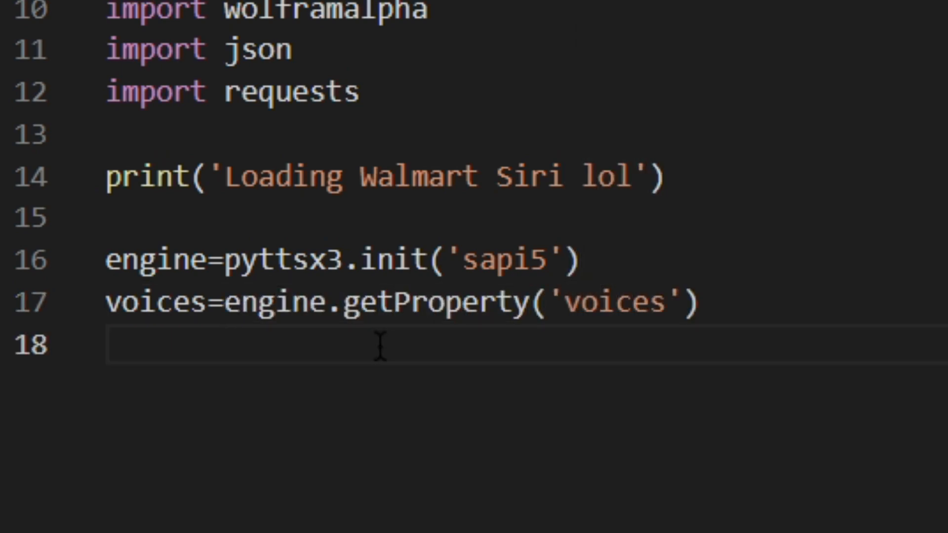
text(engine.setp)
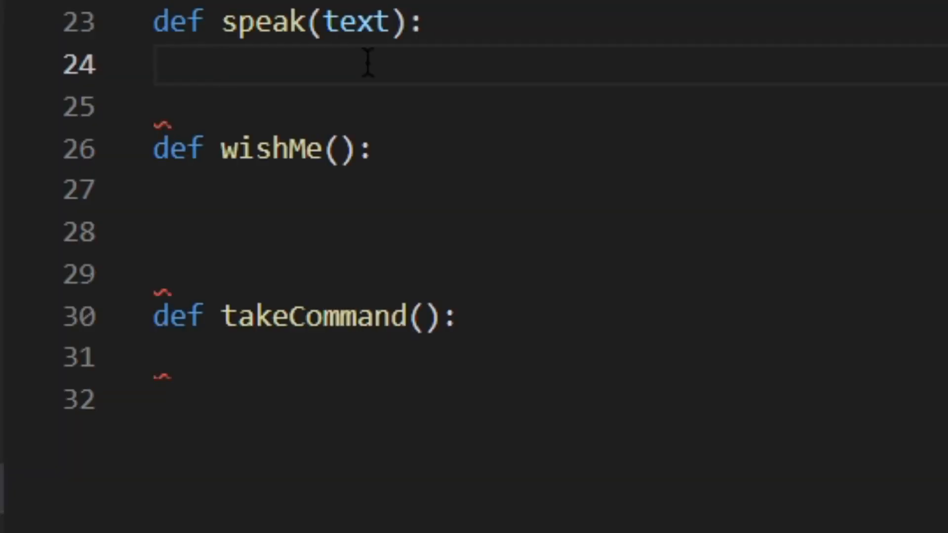
Fill speak with engine.say(text) and engine.runAndWait, then move into wishMe
text(engine.)
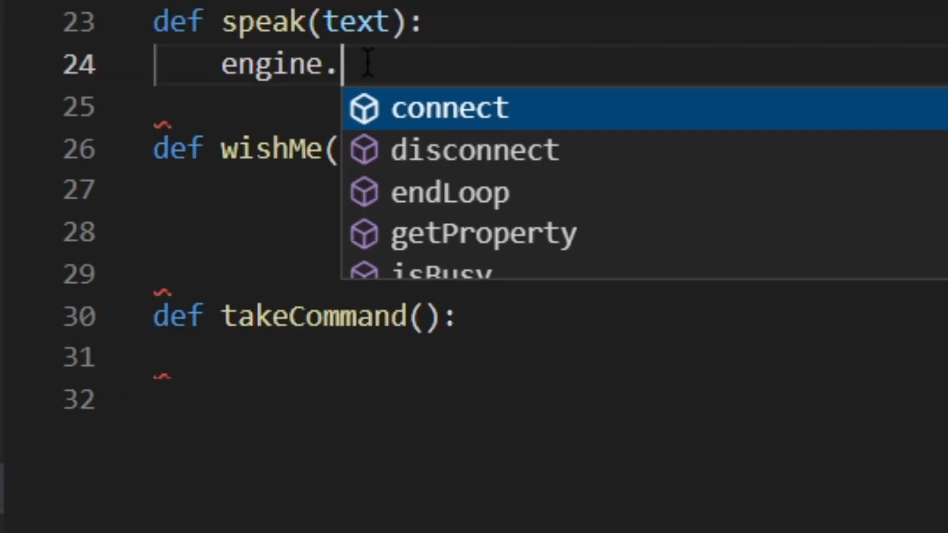
text(say(text))
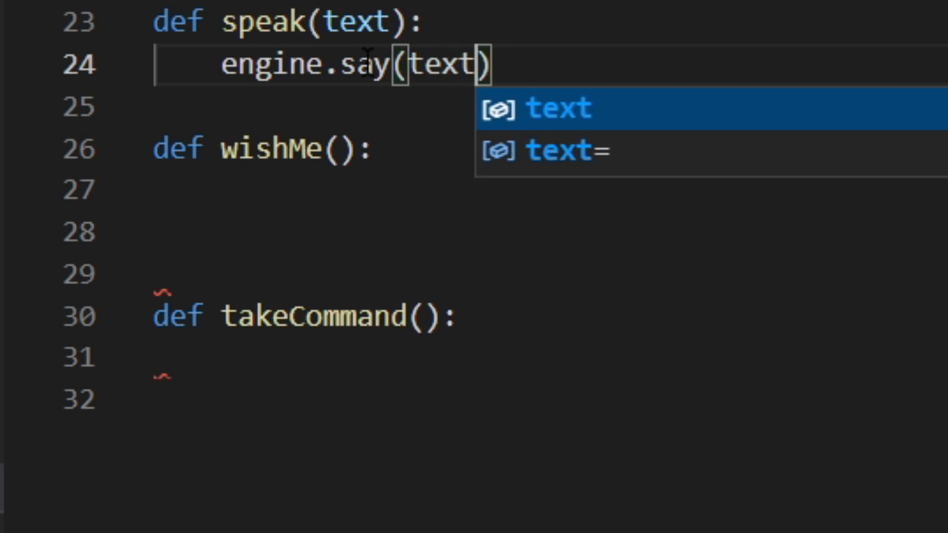
text(engine.run)
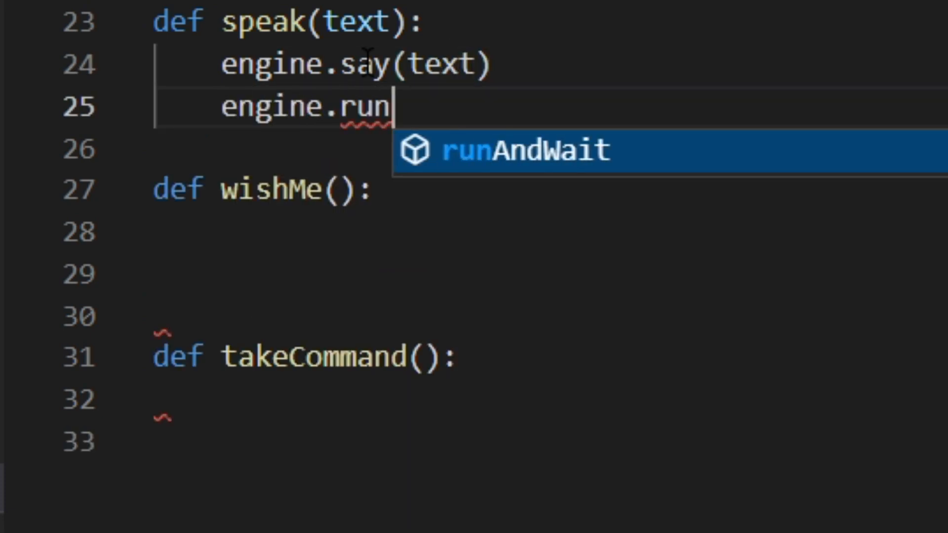
text(a)
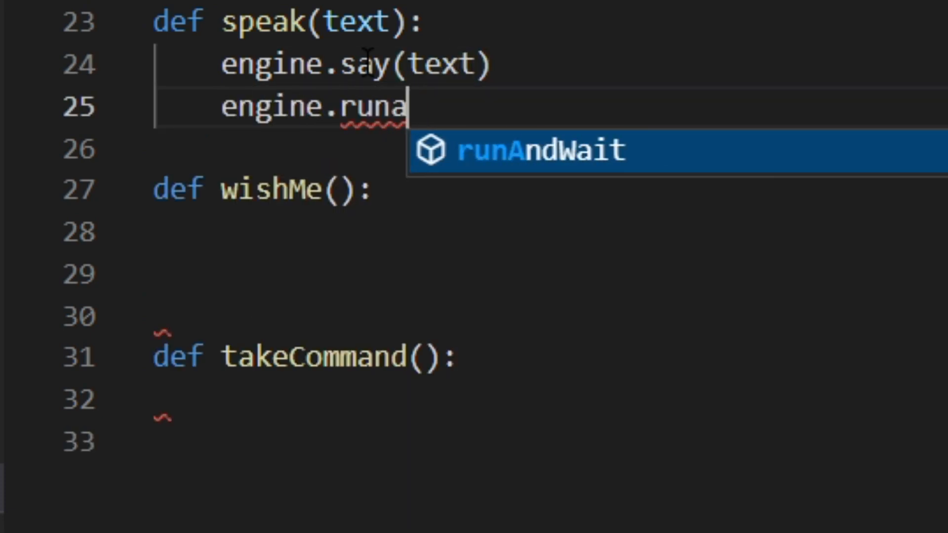
key(Tab)
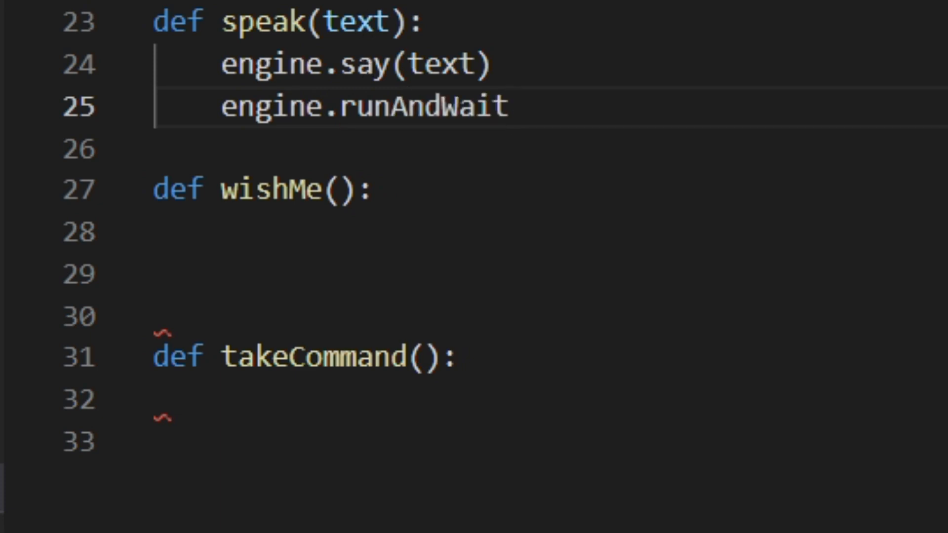
click(246, 232)
text(hour=datetime.datetime.now().hour)
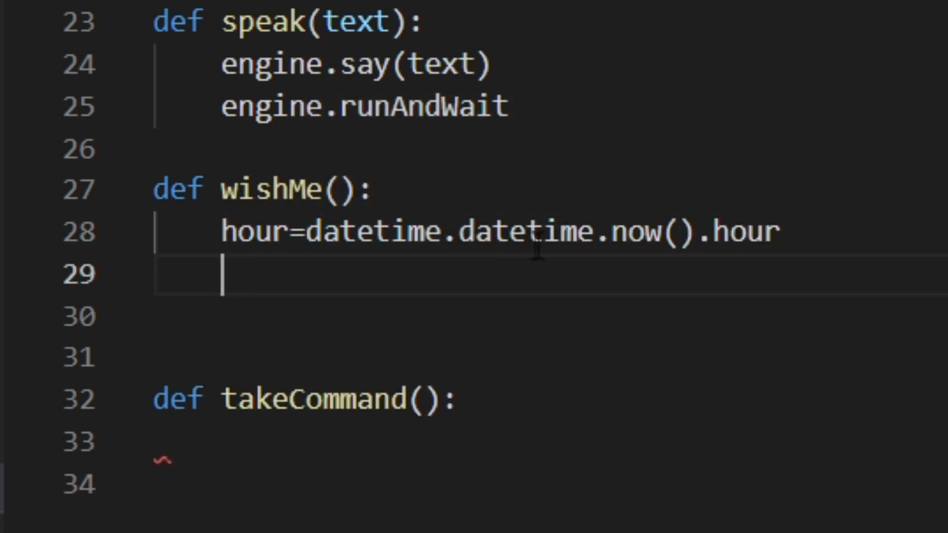
mouse_move(734, 243)
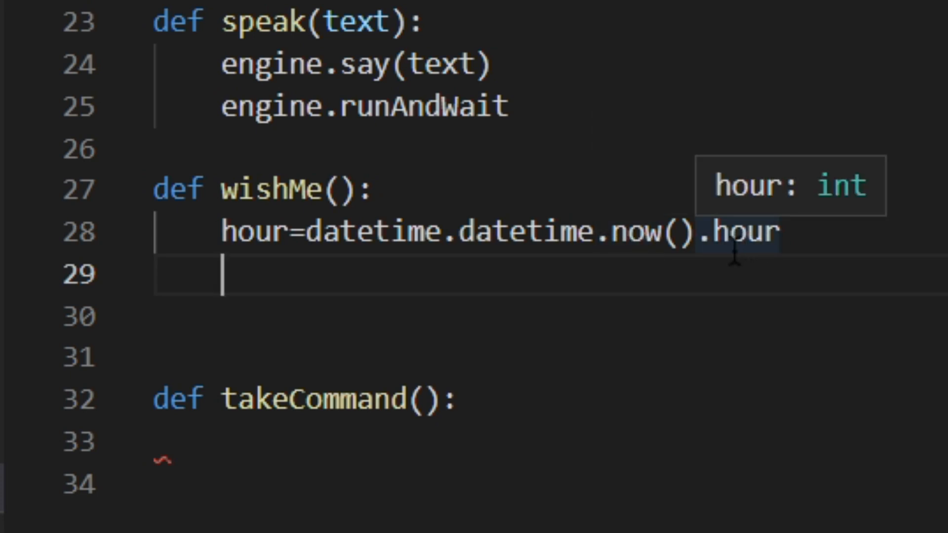
mouse_move(383, 286)
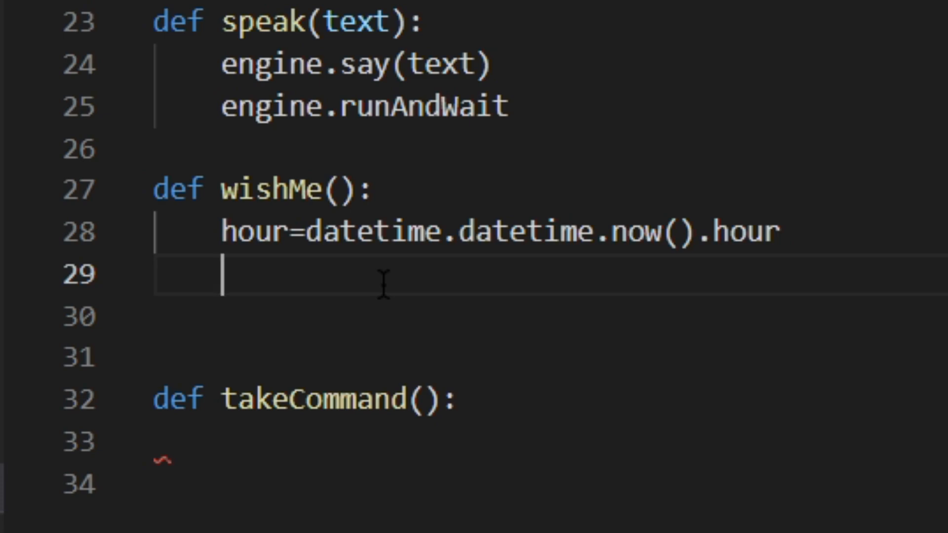
Add the if branch for hour>=0 and hour<12 in wishMe
text(if h)
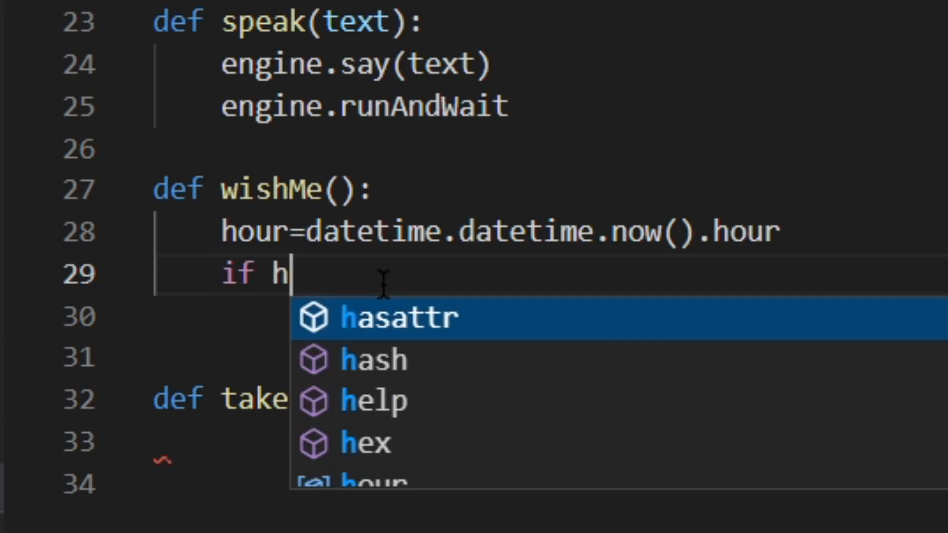
text(our>=0)
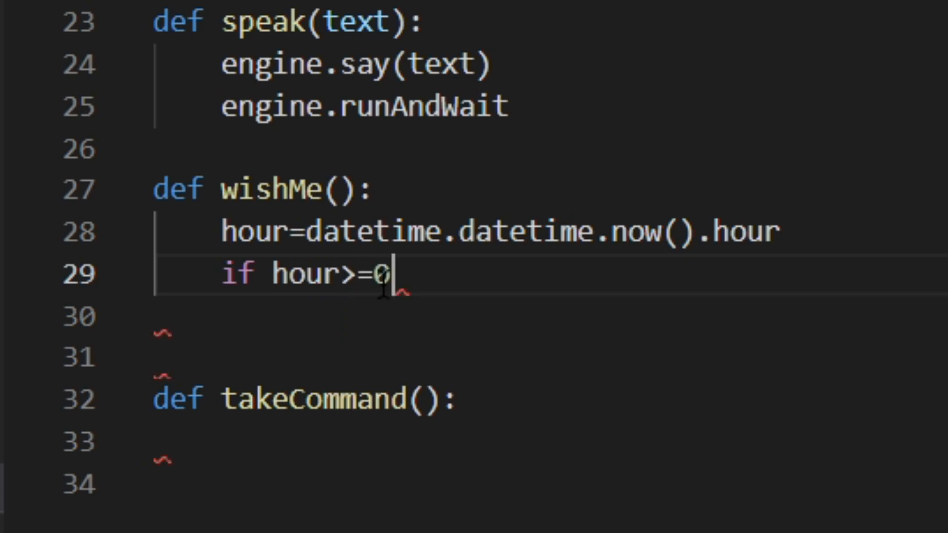
text(and hour<12)
click(548, 316)
text(speak("Good Morning!)
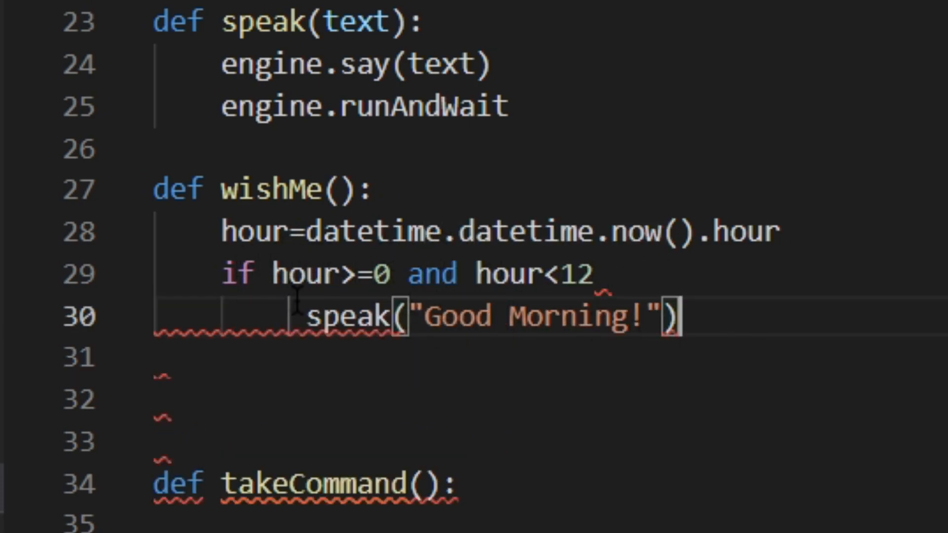
Add the elif branch for hour>=12 that calls speak("Good Afternoon")
text(elfid)
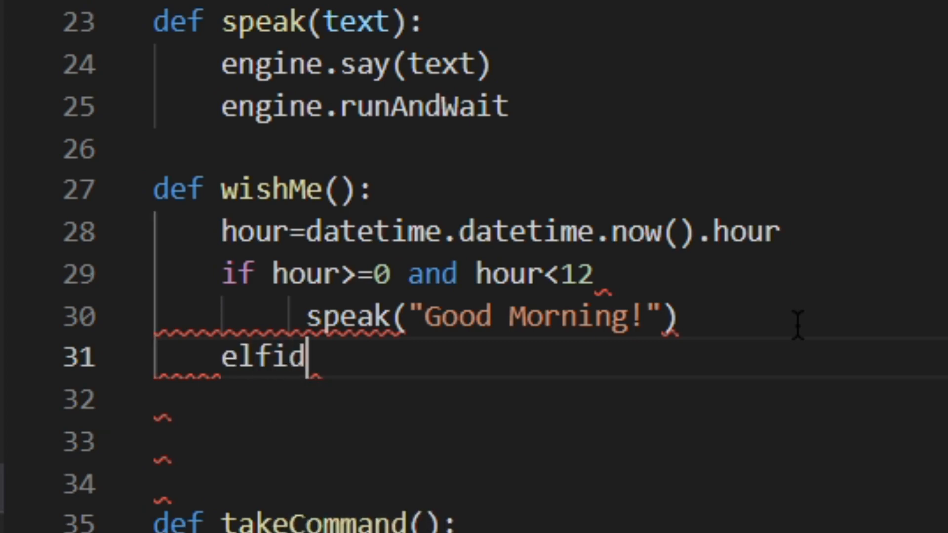
text(elif hour>)
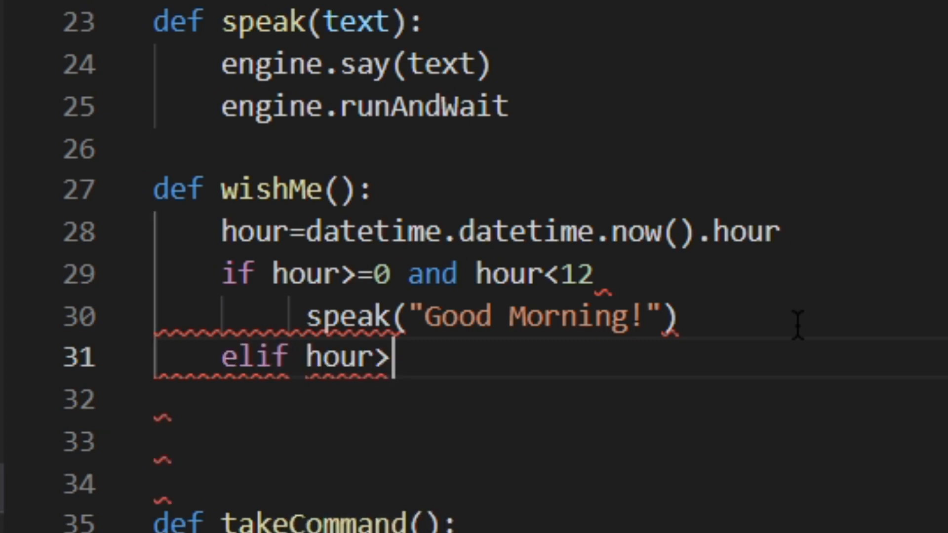
text(= 12)
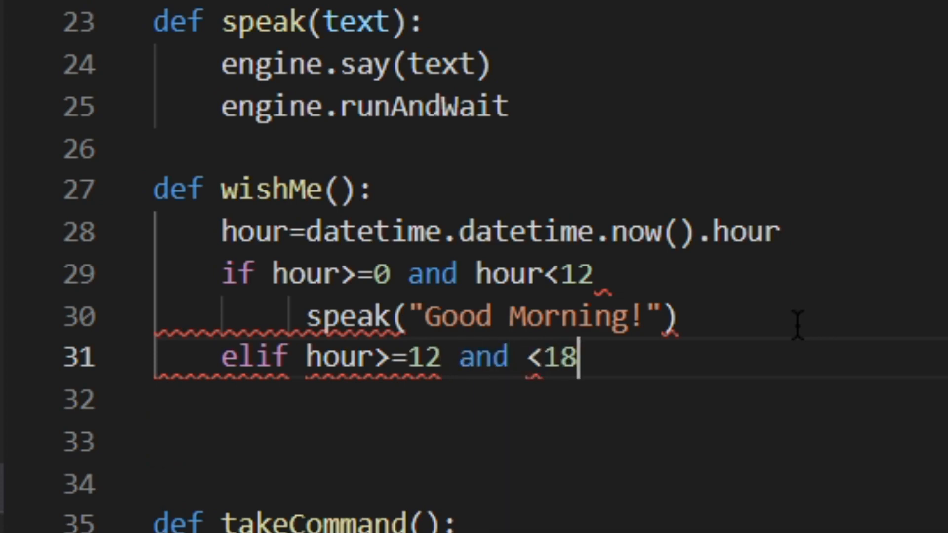
text(speak("Good"))
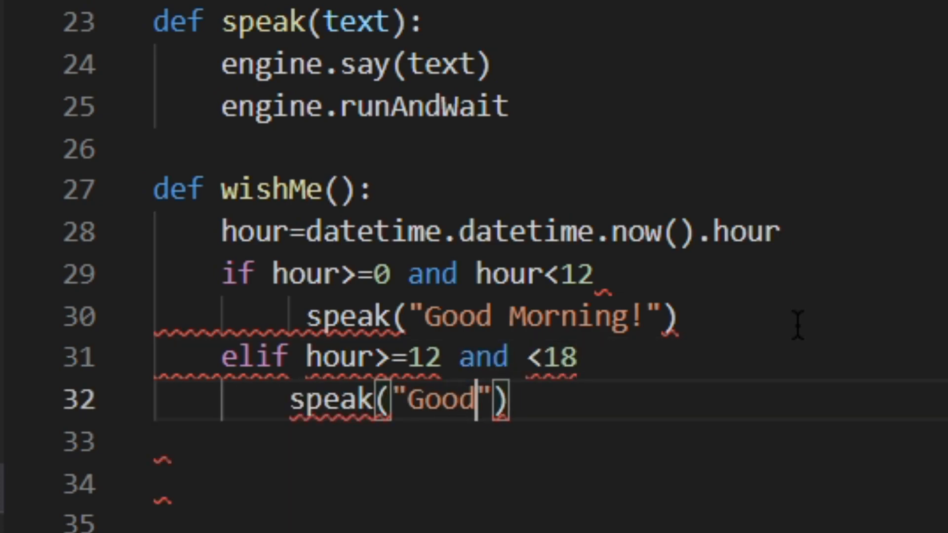
text(Adt)
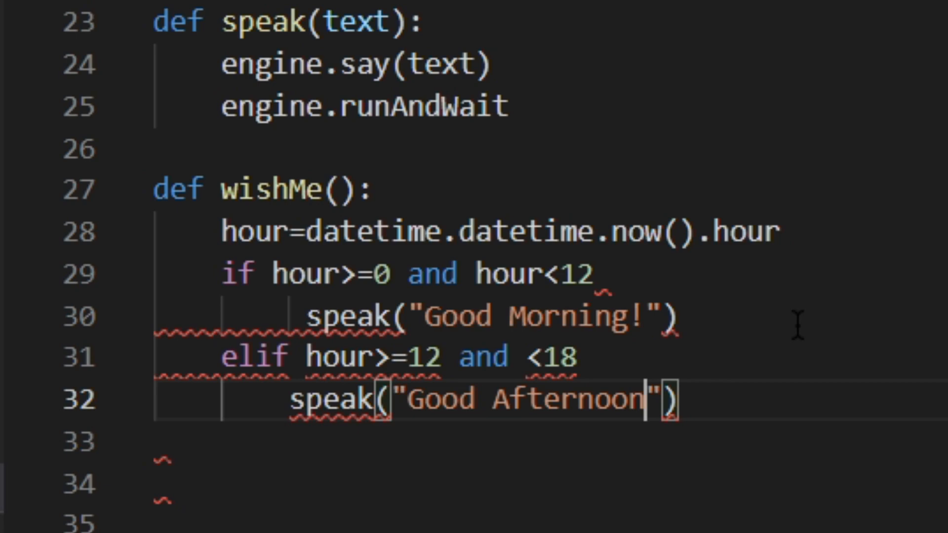
text(e)
text(def takeCommand():)
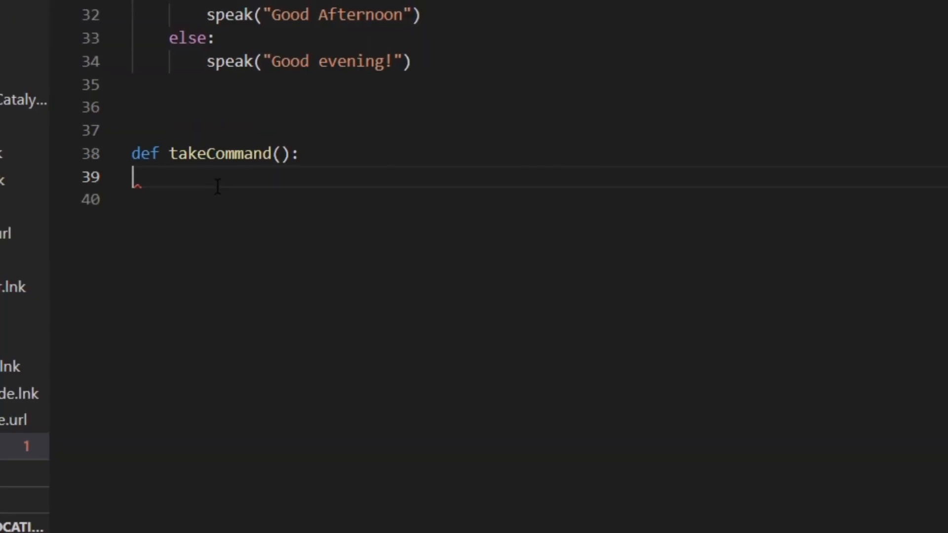
Start takeCommand with sr.Recognizer, the microphone source, a Listening print and r.listen(source)
text(r=sr.Recognizer)
click(539, 201)
text(with sr.Microphone)
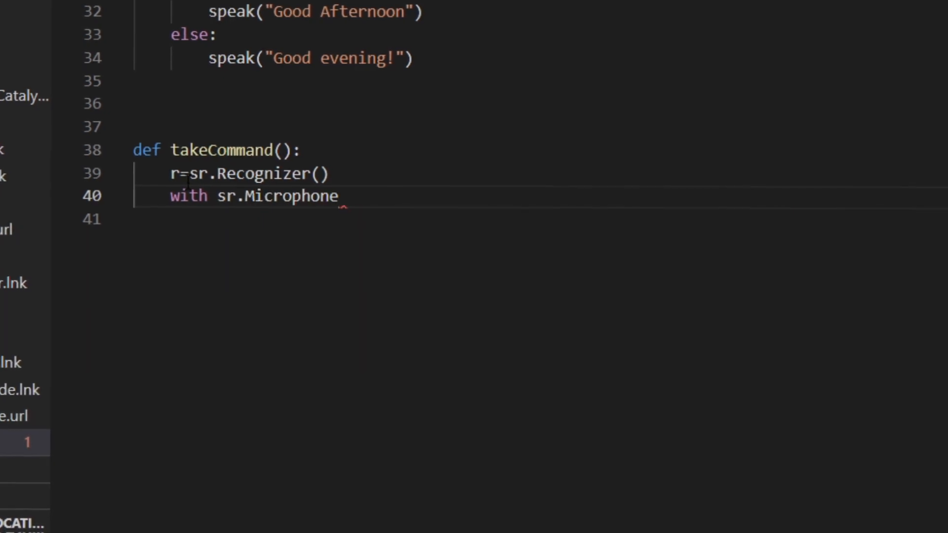
text(() as source:)
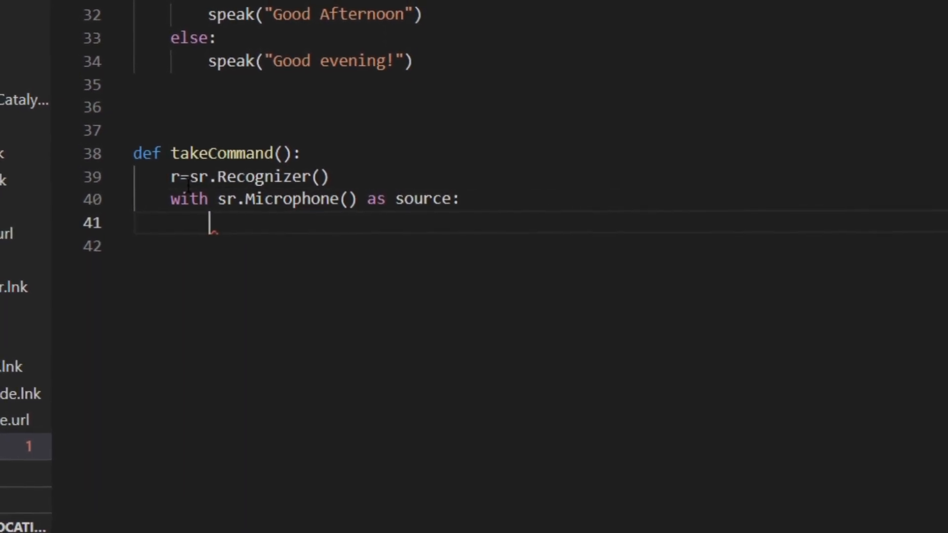
text(print("Lis"))
click(540, 246)
text(audio=)
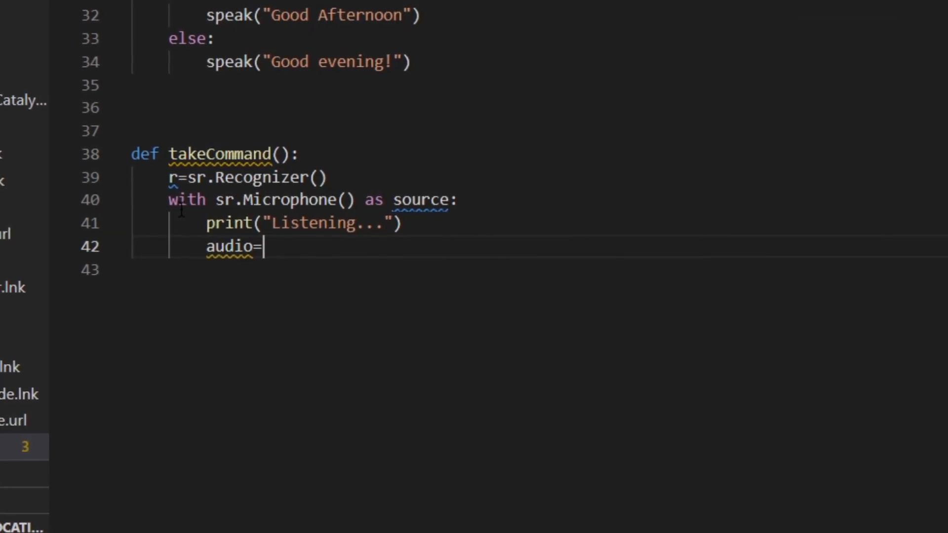
text(r.listen(source)
text(try:)
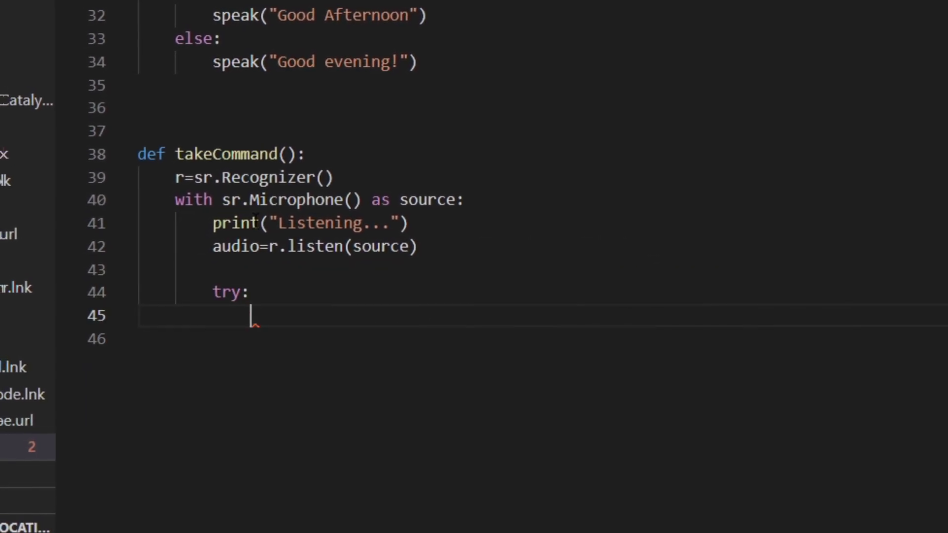
Recognize speech with recognize_google in 'en-in' and print the user said statement
text(statement=r.recognize_google(audio,languag)
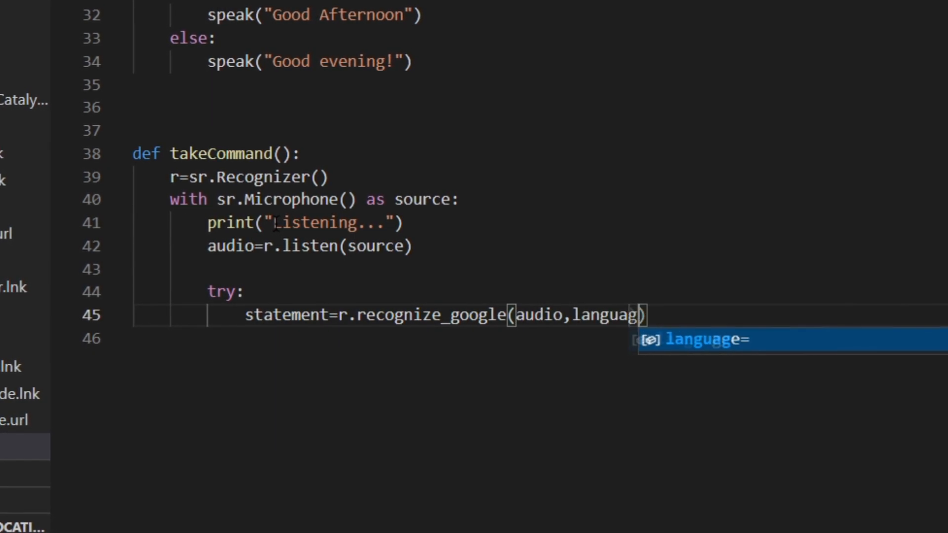
text(='en-)
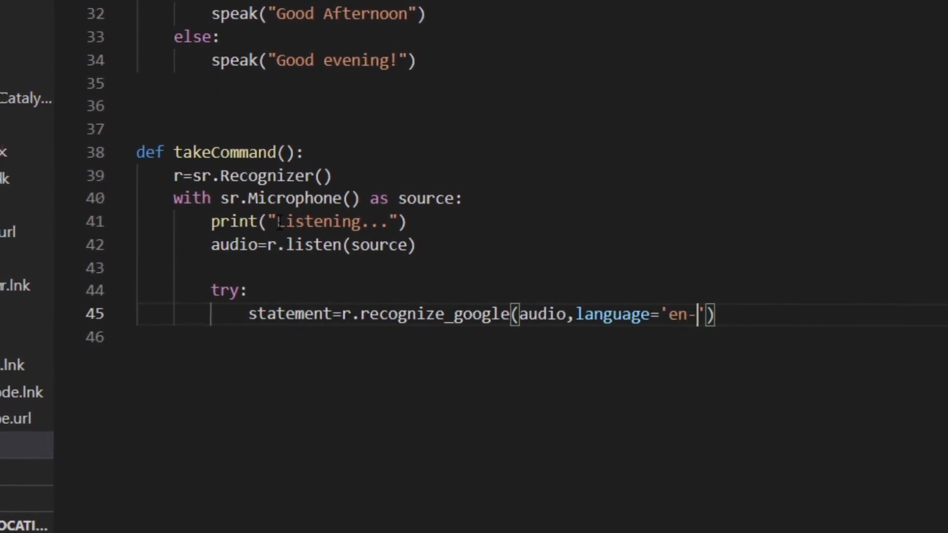
text(in)
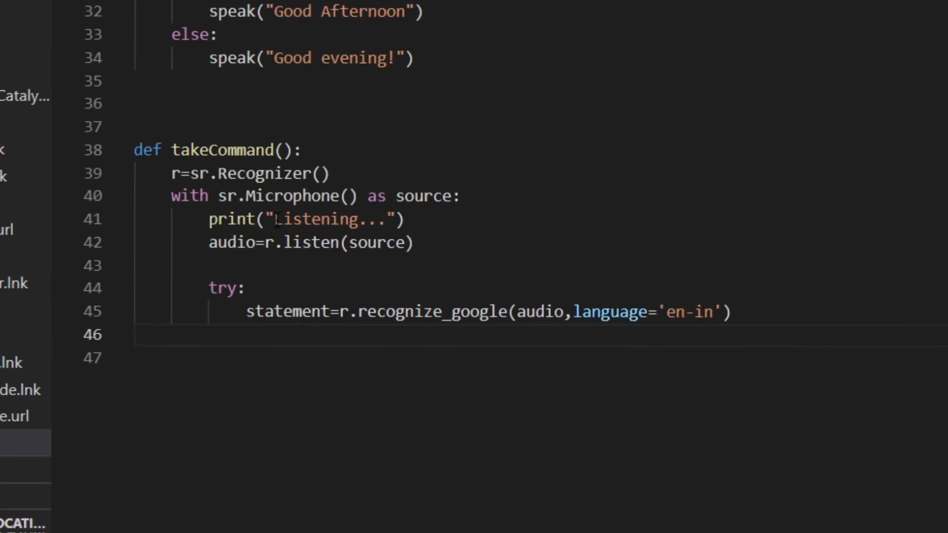
text(print(f)
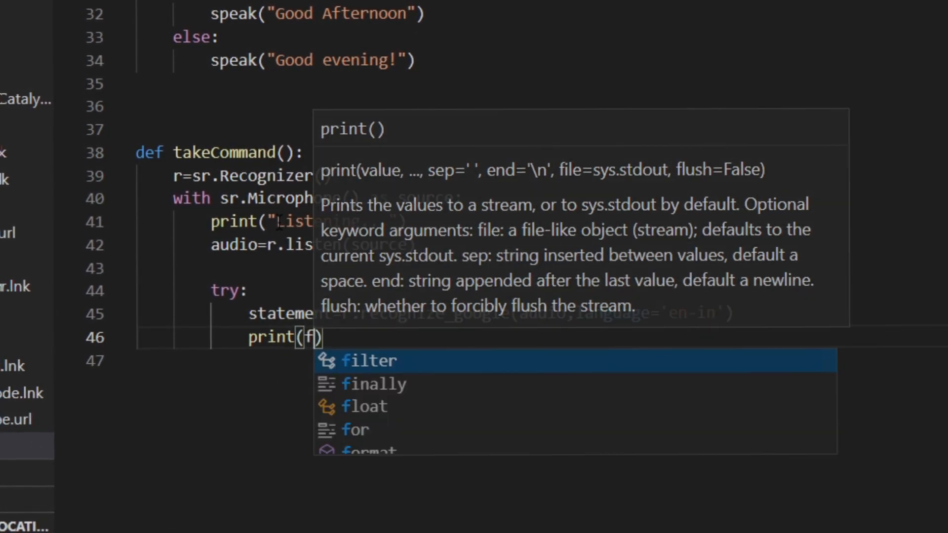
text("user said:{}")
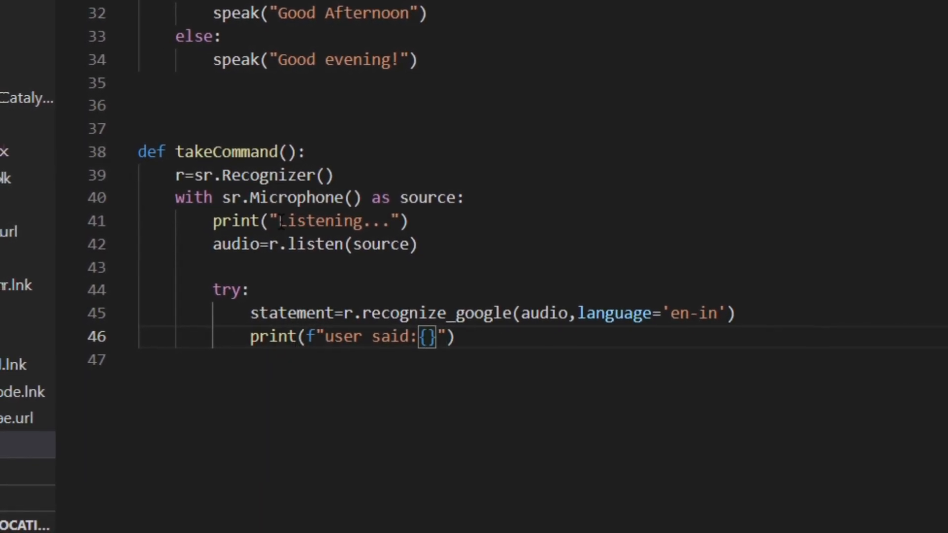
text(statement)
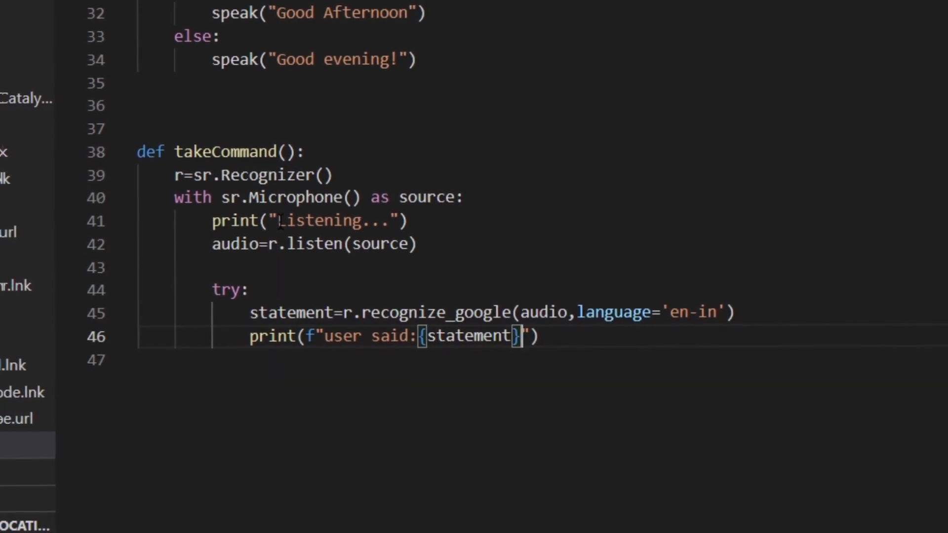
text(\n)
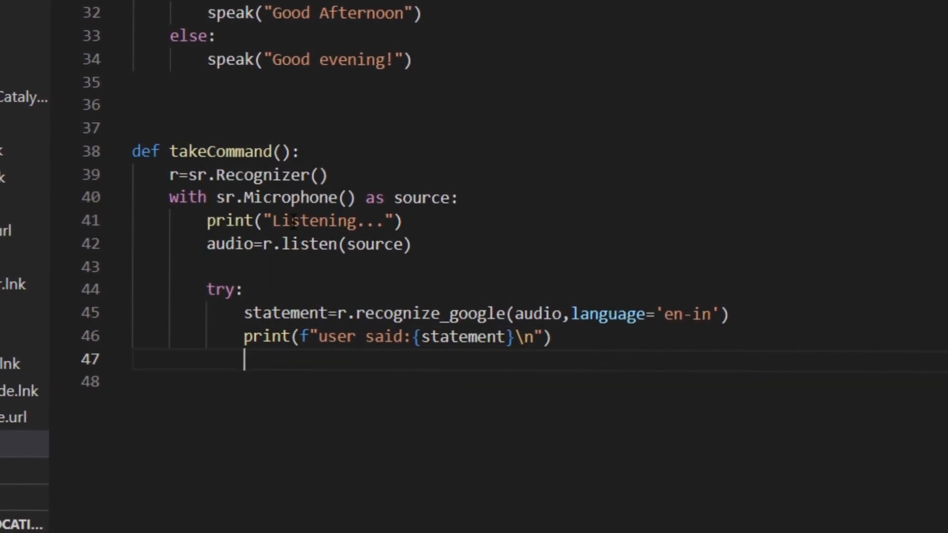
Handle exceptions by asking to try again, return statement, then speak "Loading Walmart Siri"
text(except Exeotui)
text(speak)
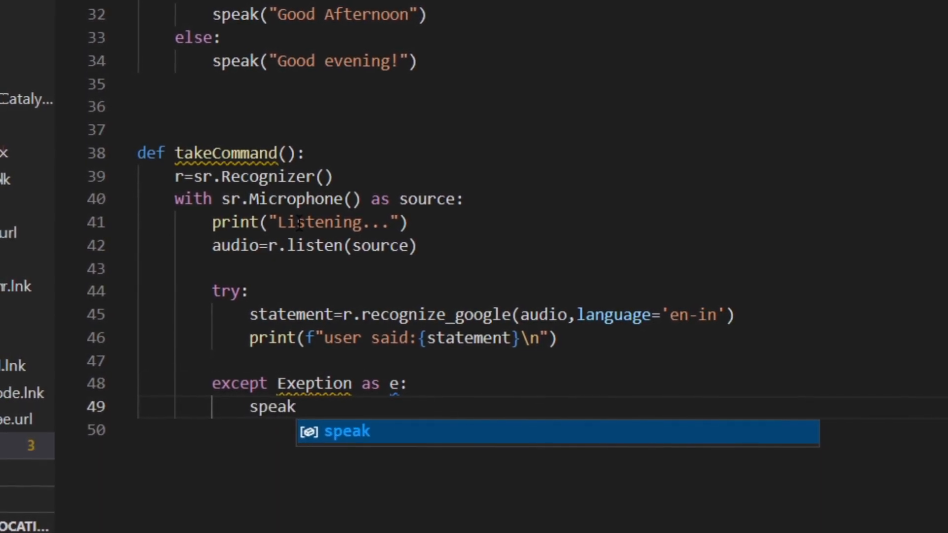
text(("try saying that "))
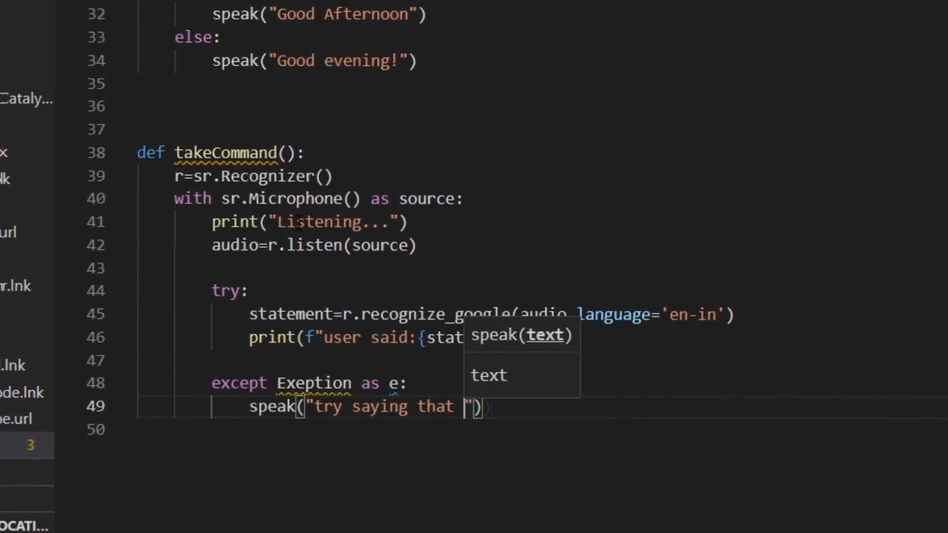
text(i didnt hear you)
text(re)
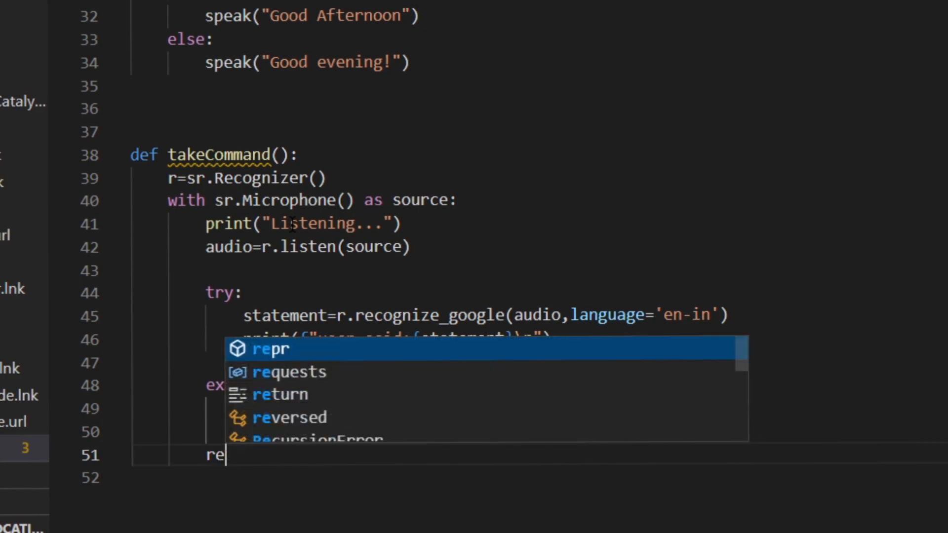
text(turn statement)
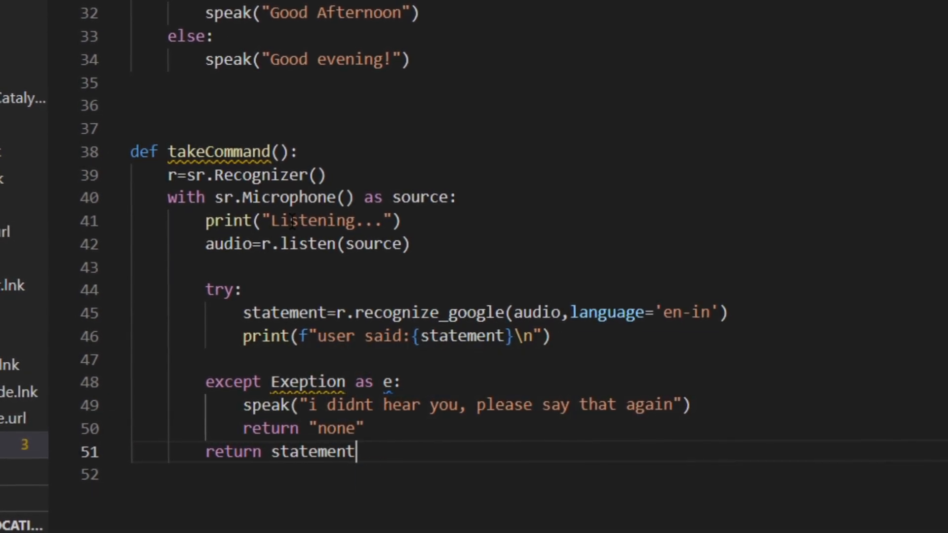
text(speak(""))
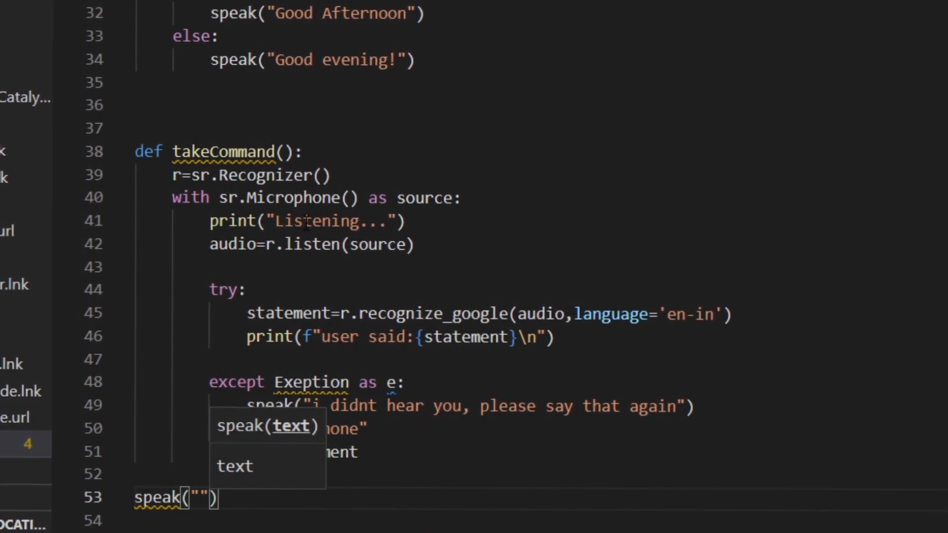
text(Loading Walmart Siri)
click(326, 520)
text(wishMe())
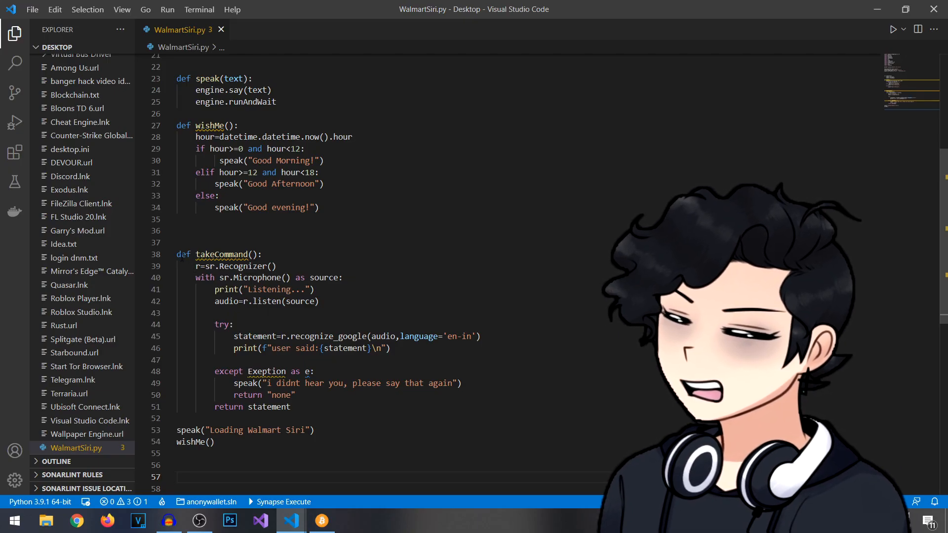
Review the listening lines and correct the misspelled Exception in the except clause
drag(176, 254, 314, 429)
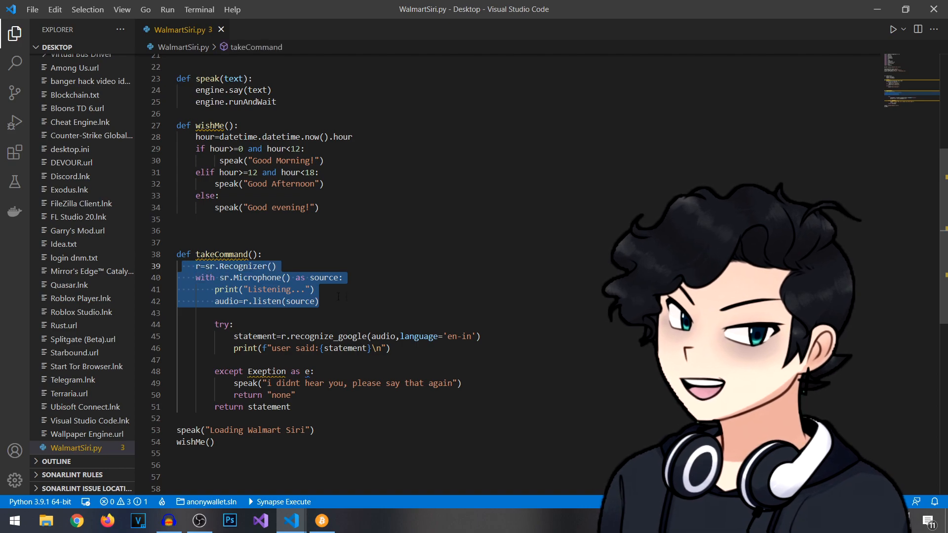
click(321, 301)
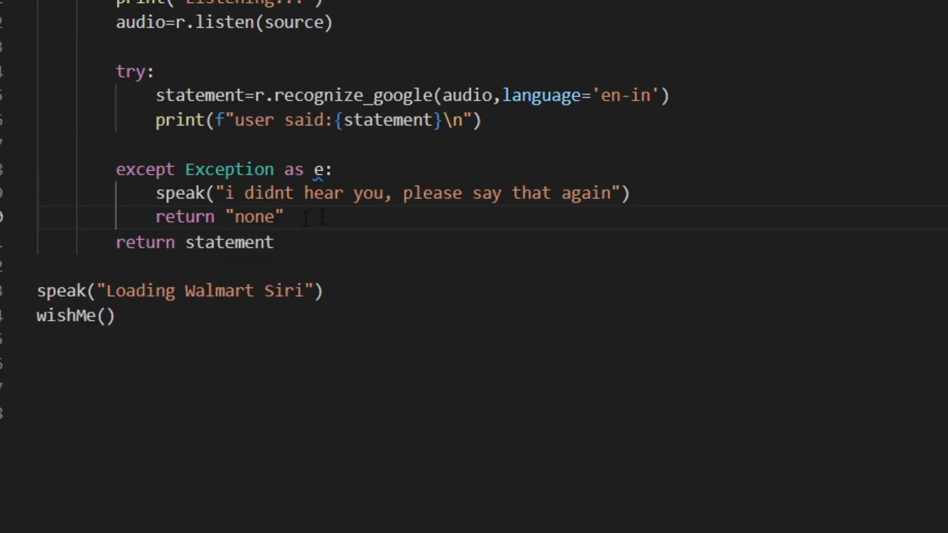
mouse_move(389, 36)
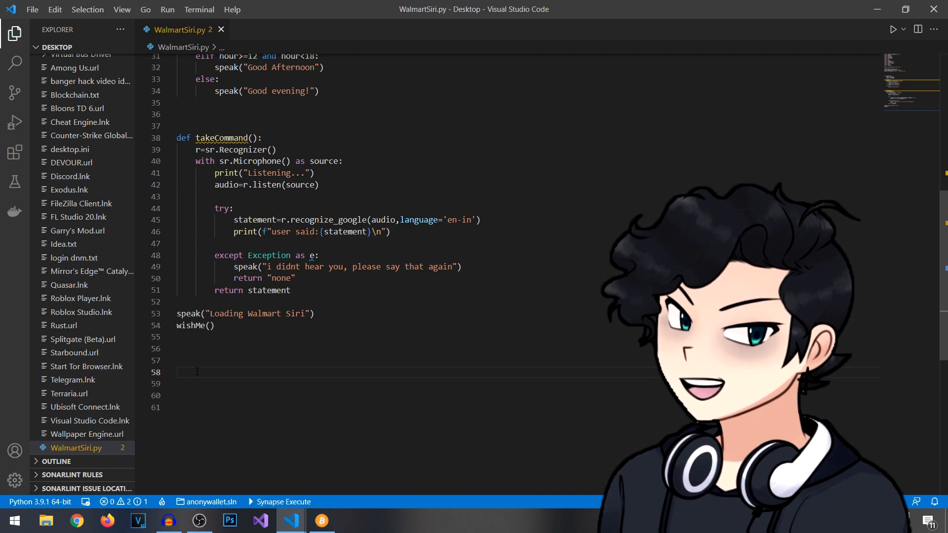
Add the __main__ block with a while True loop that asks what to do and reads takeCommand()
text(if __name__==')
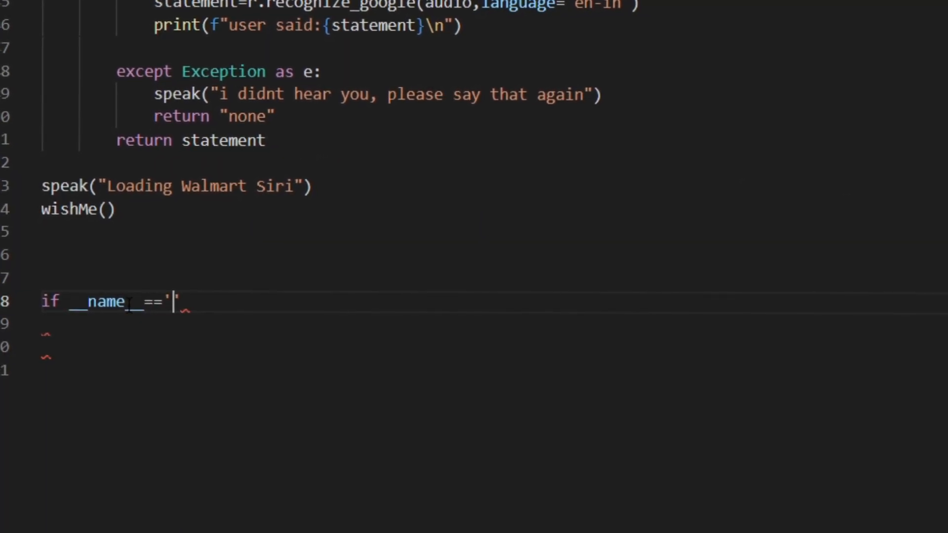
text(__main__':)
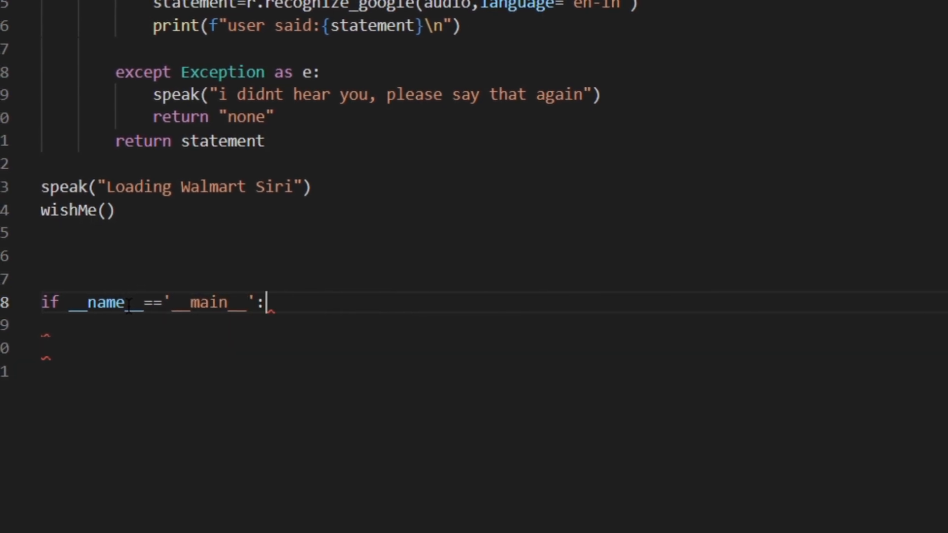
key(Enter)
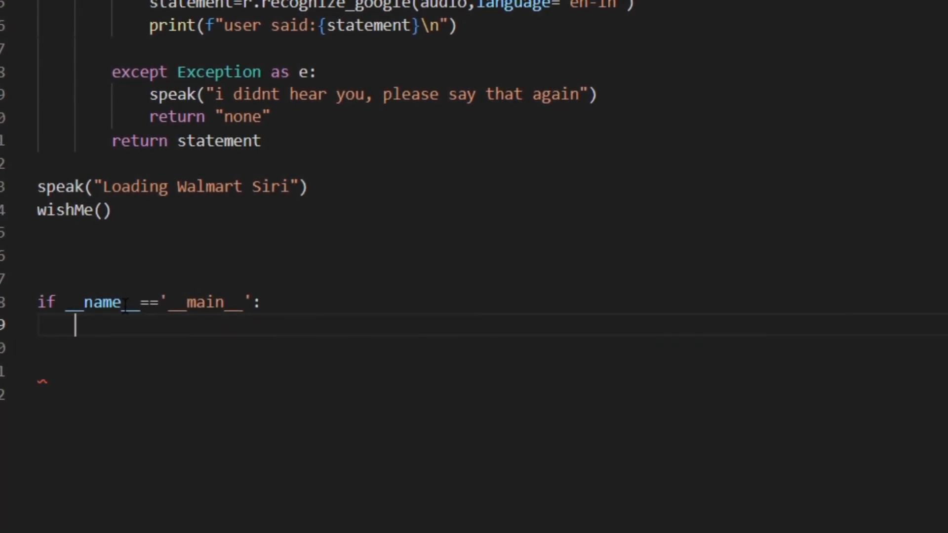
text(while True:)
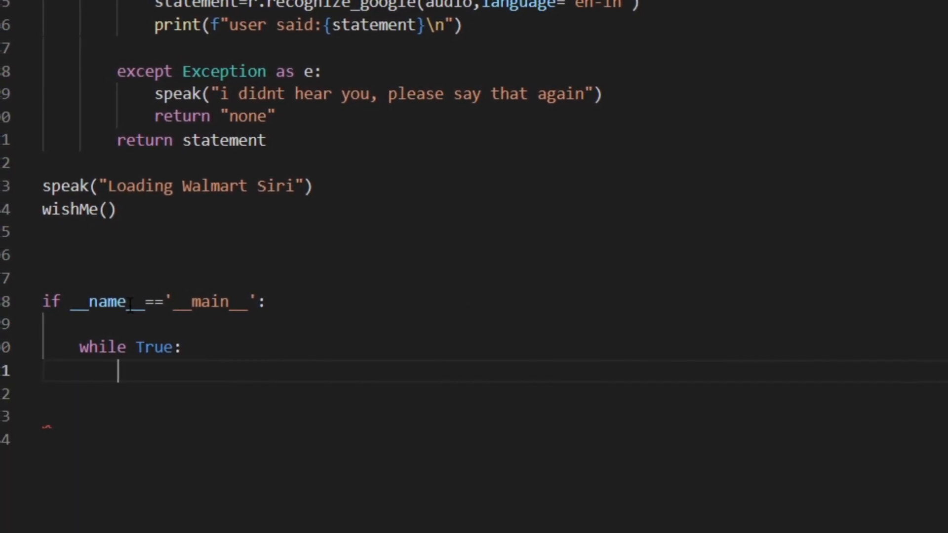
text(speak("wh"))
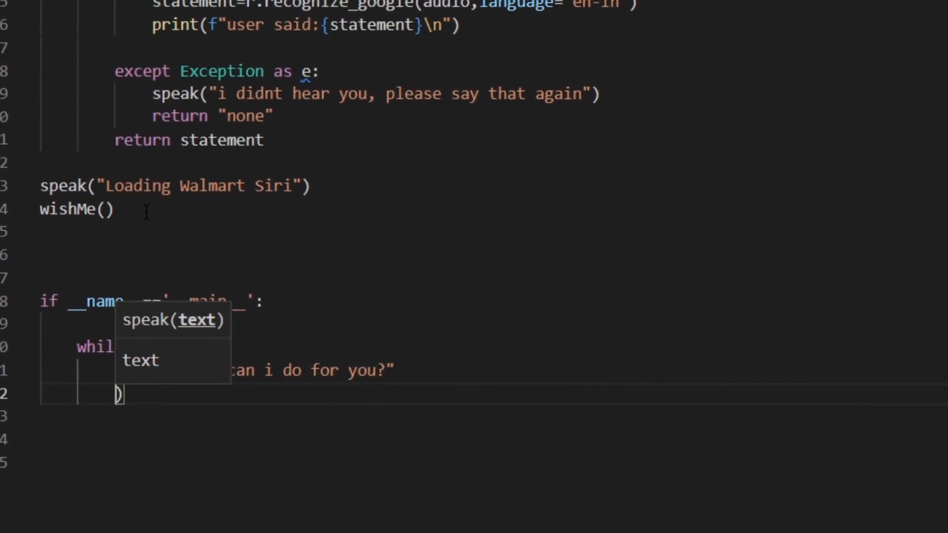
text(statement =)
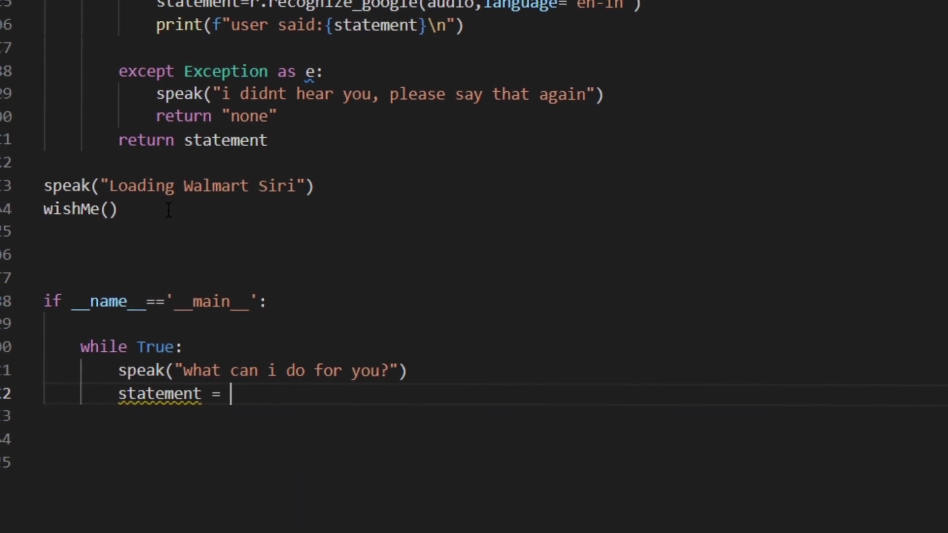
text(takeCommand().lower()
click(493, 439)
text(continue)
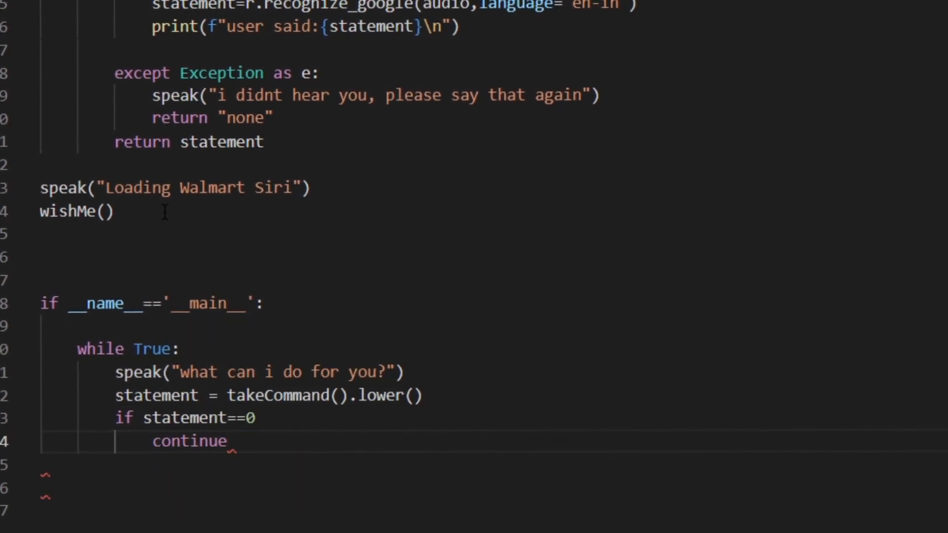
Add the if check for "good bye", "ok bye" or "turn off" in statement
text(if "good bye" in statement or "ok bye" or)
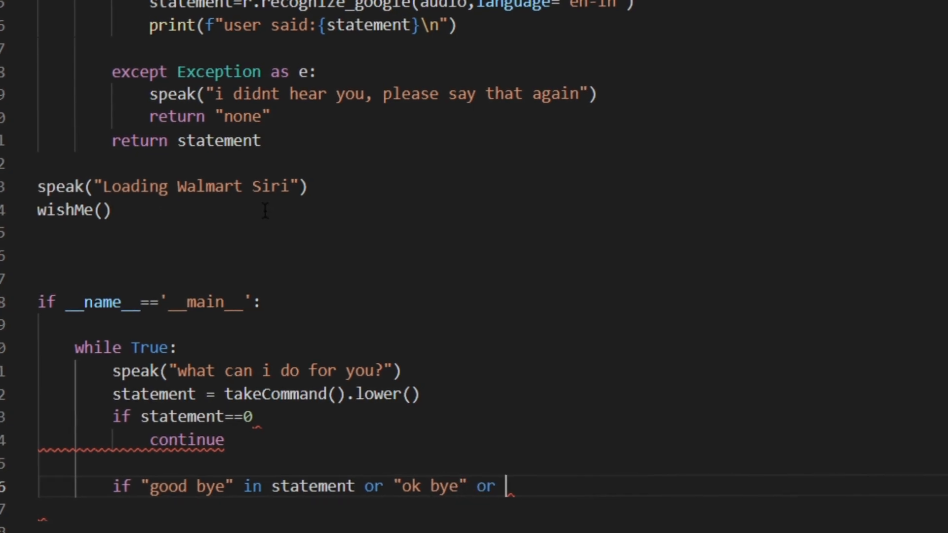
text(in statement or "")
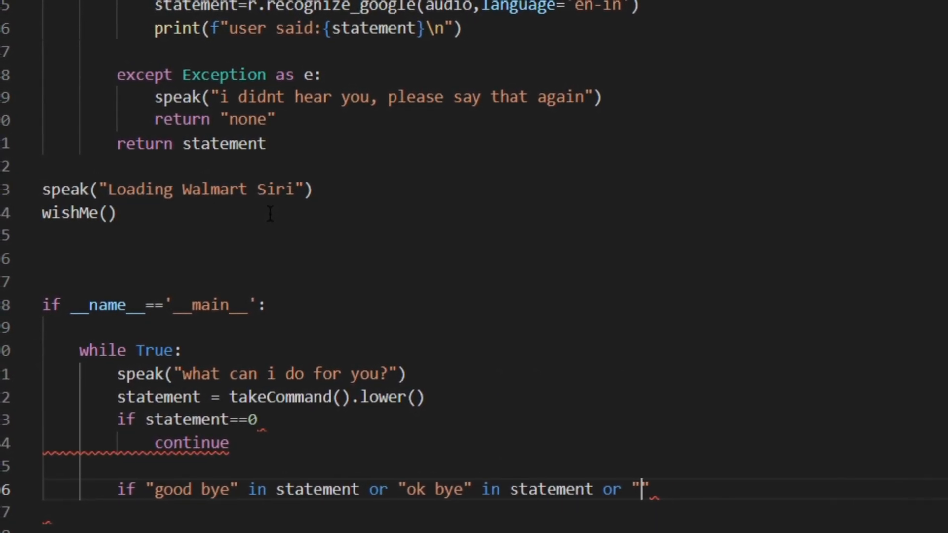
text(turn off" in statement:)
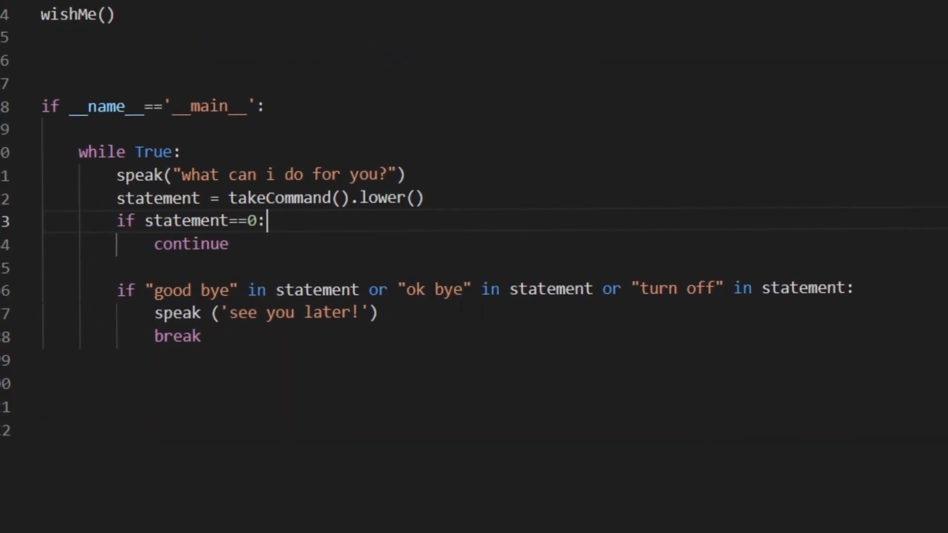
scroll(down, 3)
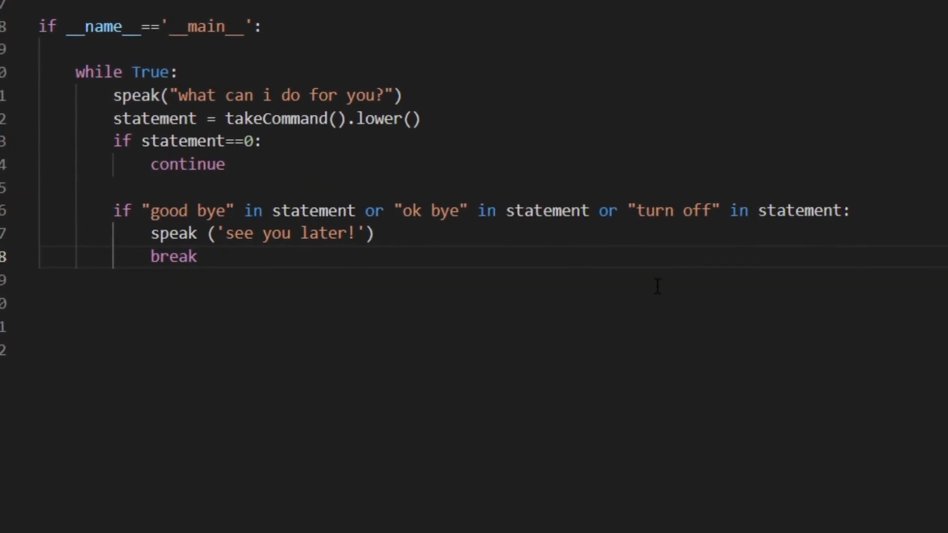
Add the 'wikipedia' branch that says Searching the wiki and strips the word from statement
text(if 'w')
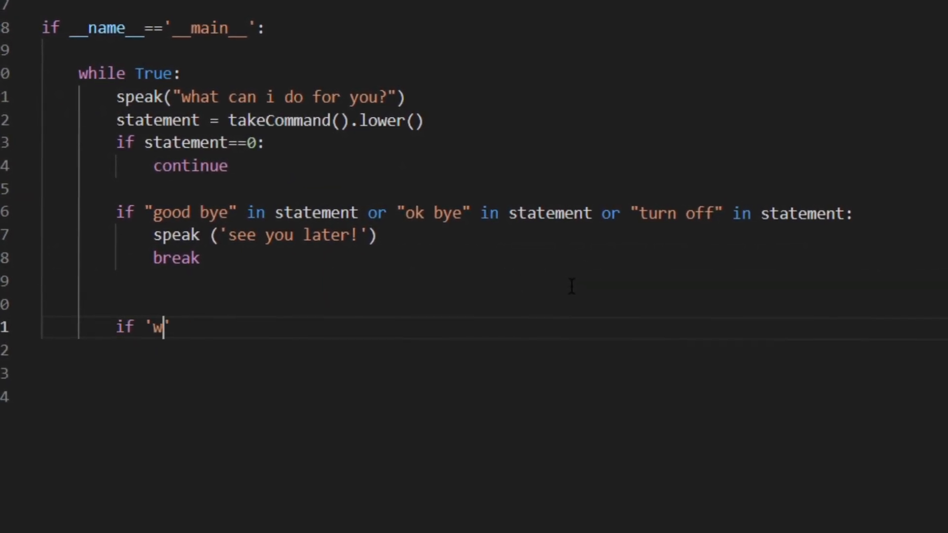
text(ikipedia' in statement)
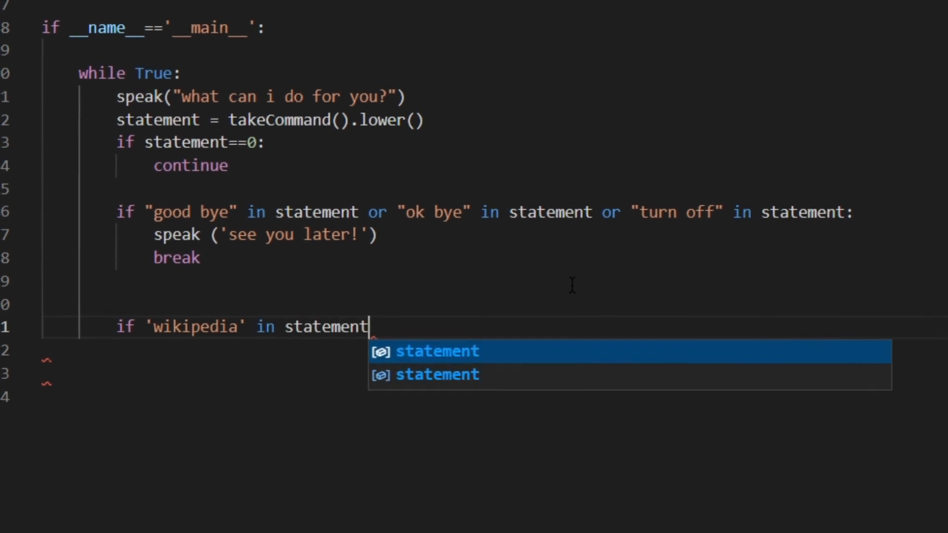
text(:)
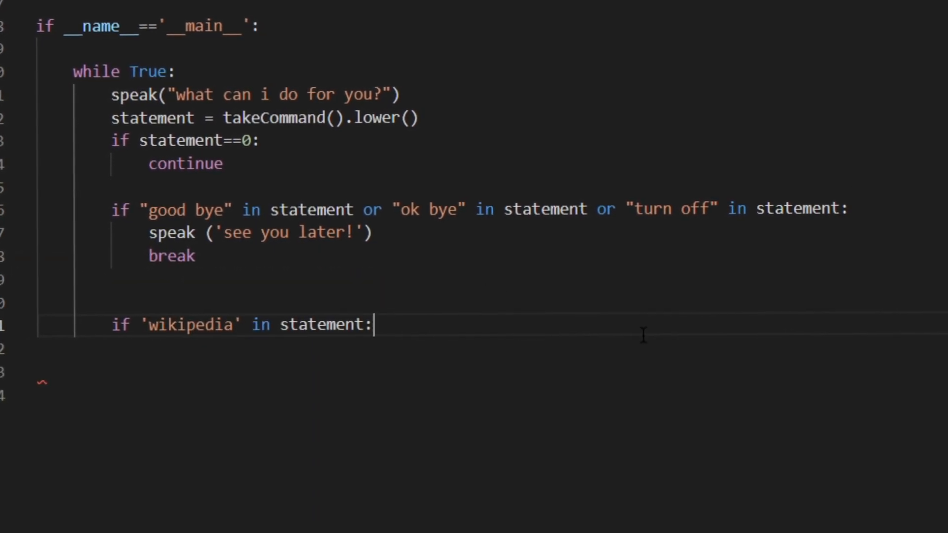
text(speak ())
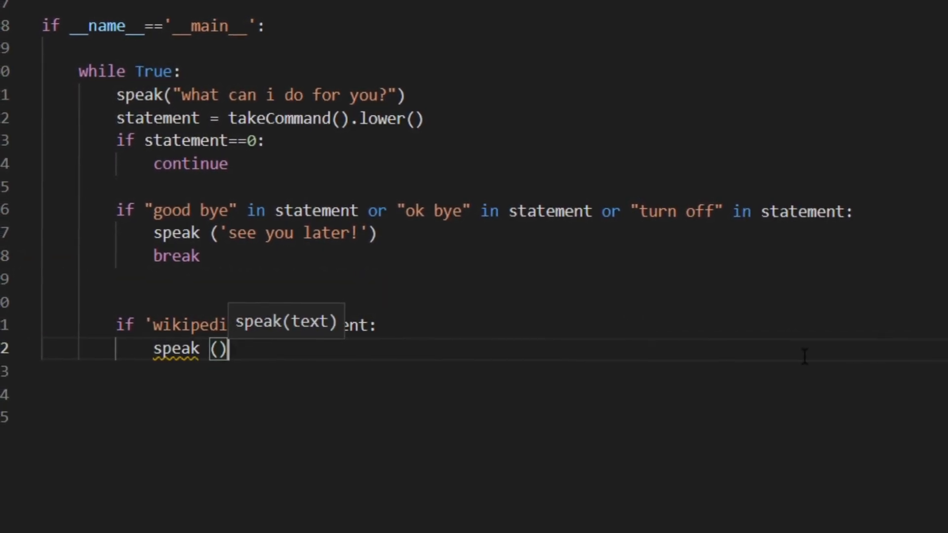
text('Searching the wiki')
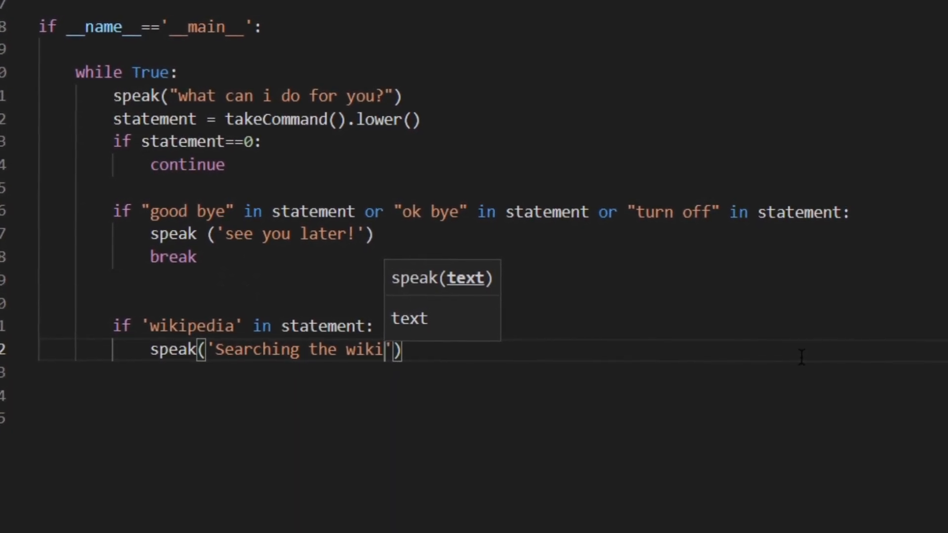
text(statement =statement)
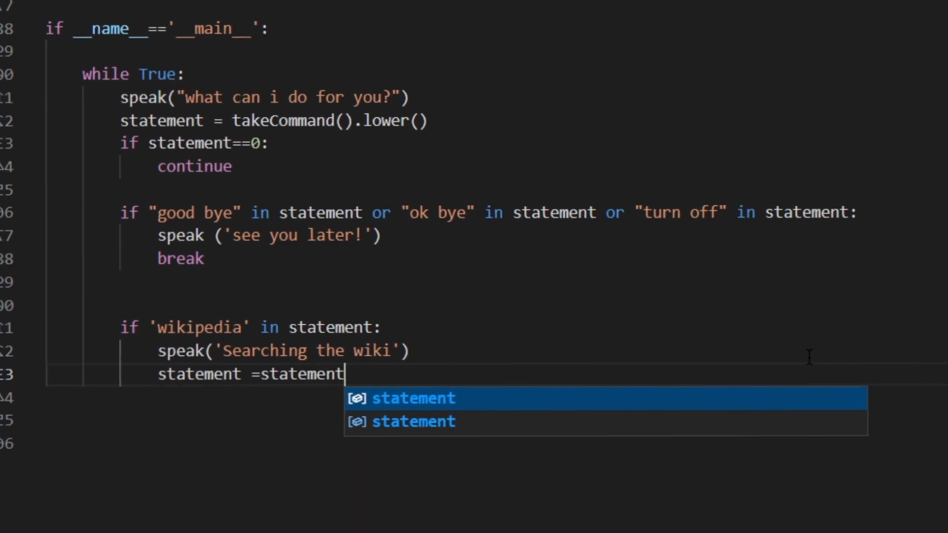
text(.replace("wik")
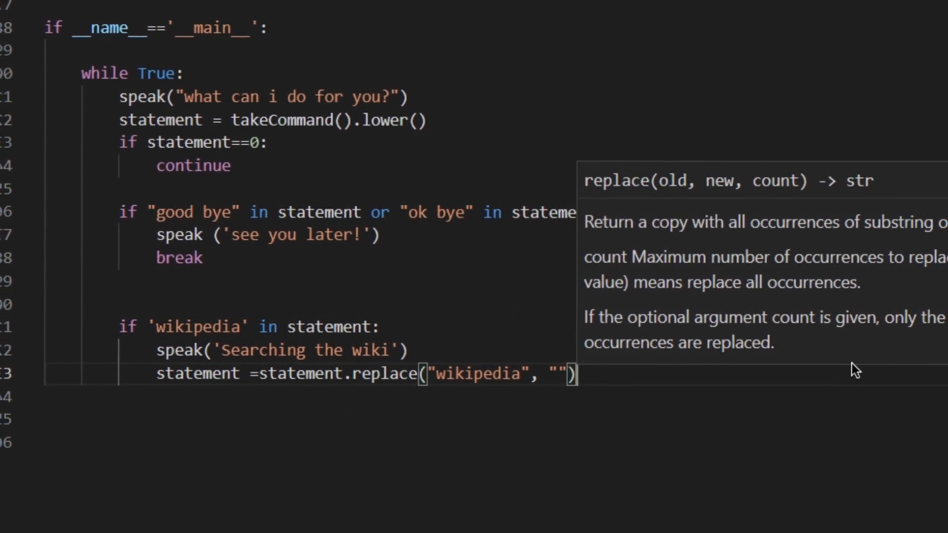
Fetch wikipedia.summary with sentences=3, say "according to the wiki" and speak the results
text(results = wikipedia.summary(statement)
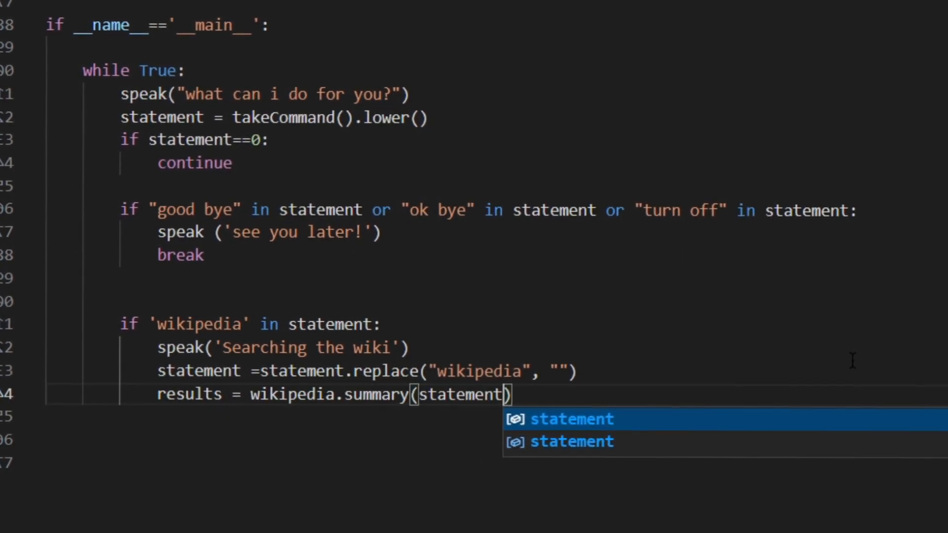
text(, sentences=3)
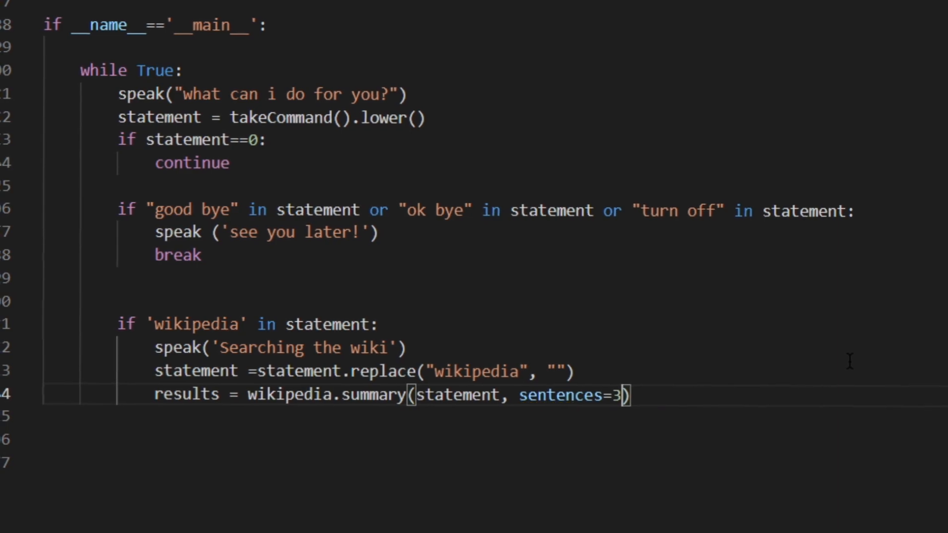
text(speak)
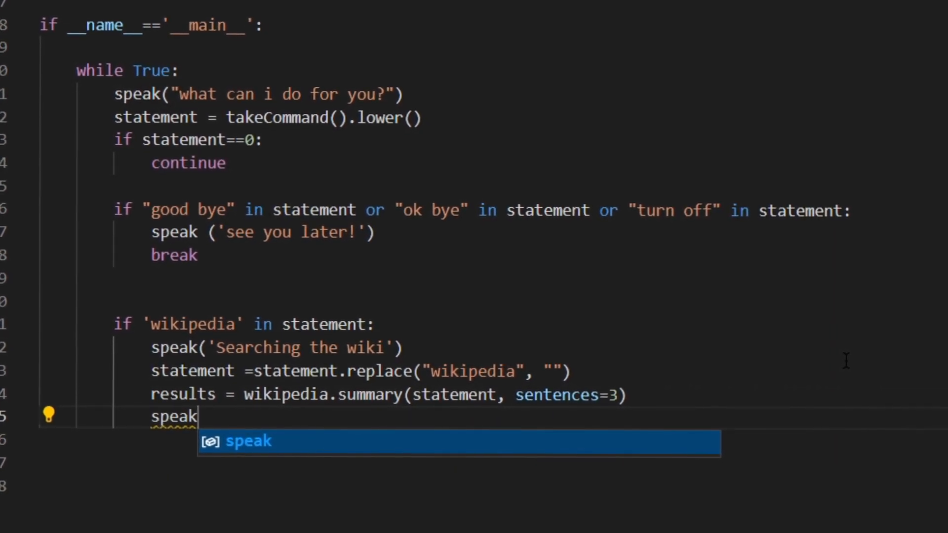
text(("according to the wiki"))
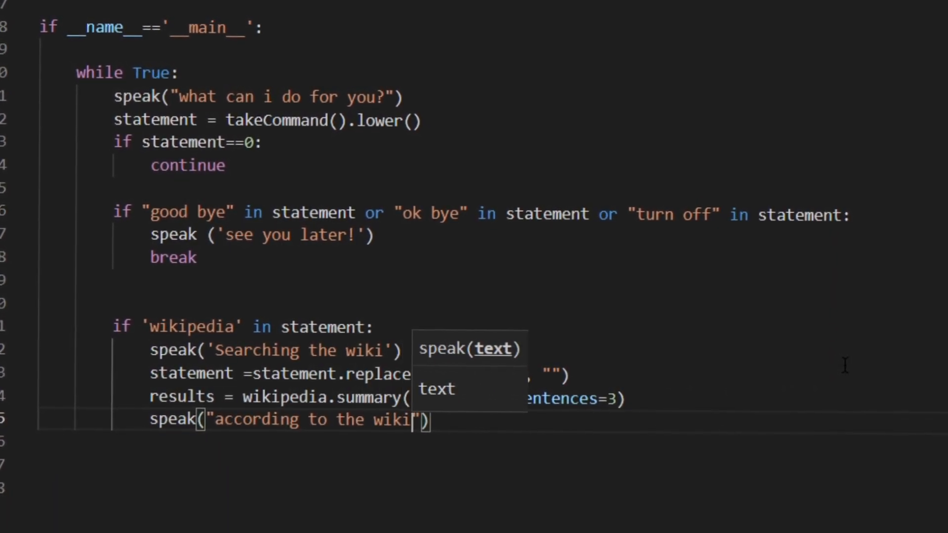
text(speak(results)
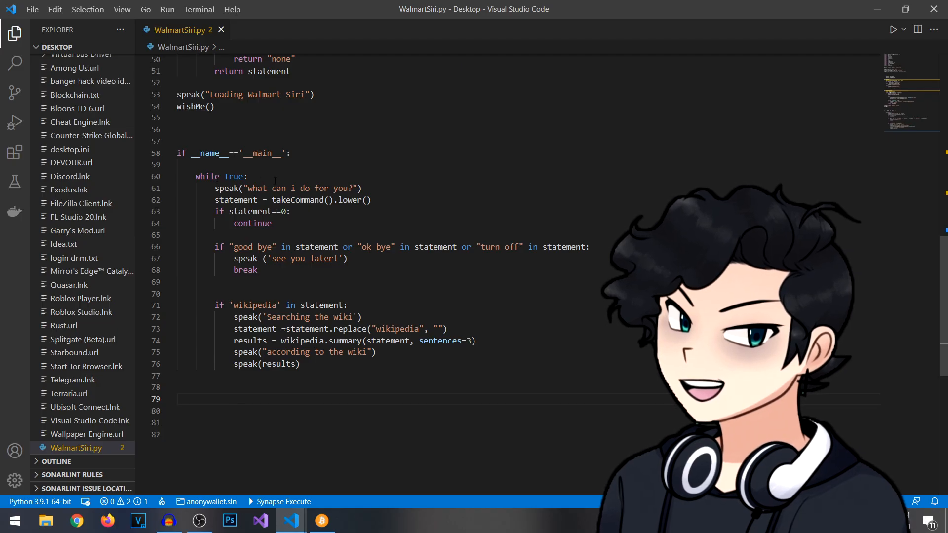
drag(196, 176, 177, 235)
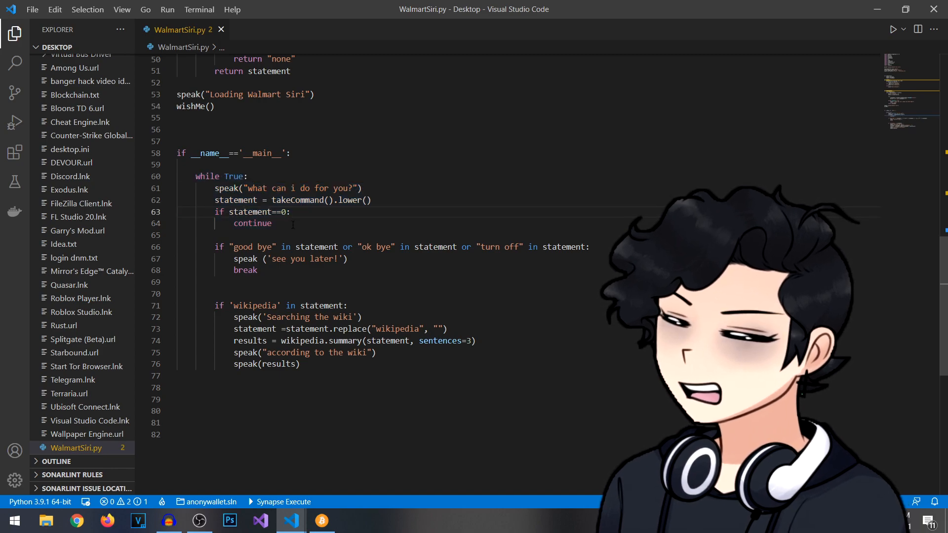
drag(179, 165, 273, 223)
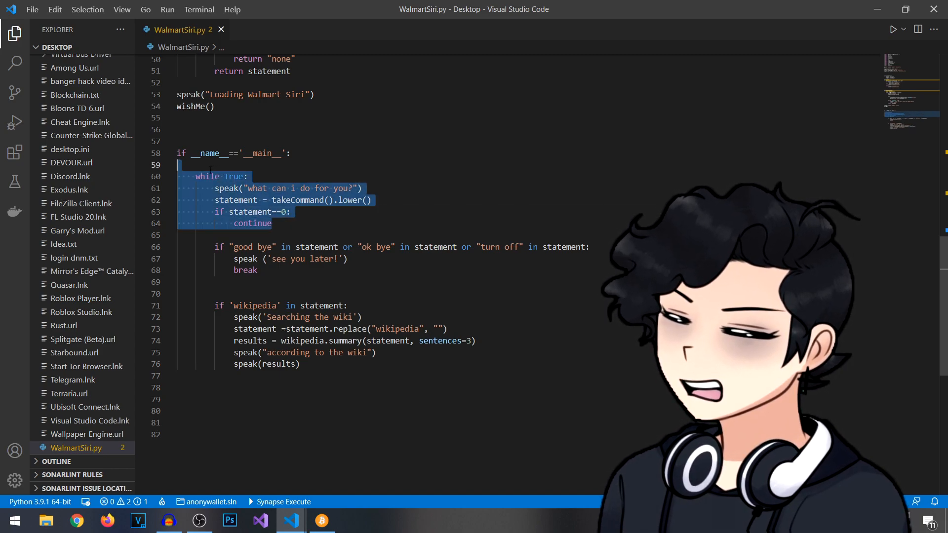
click(297, 173)
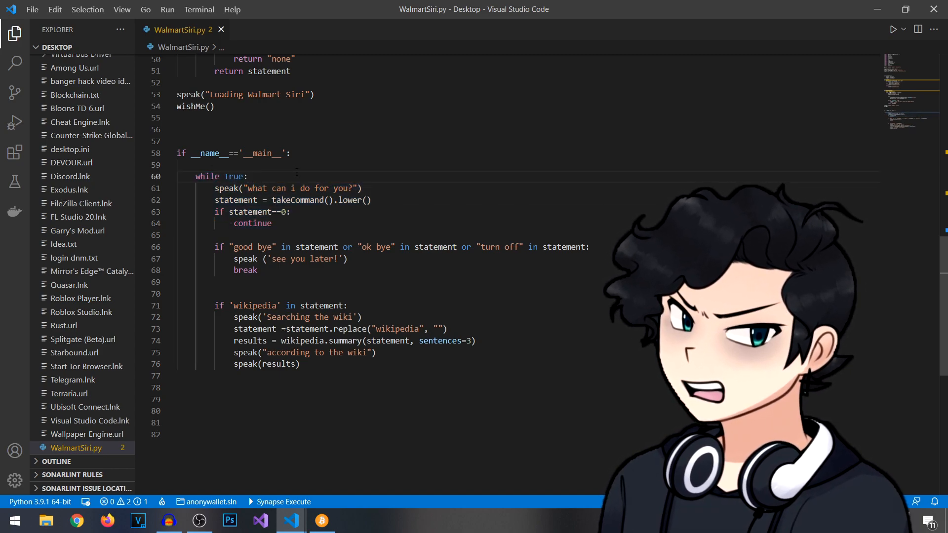
drag(263, 188, 350, 187)
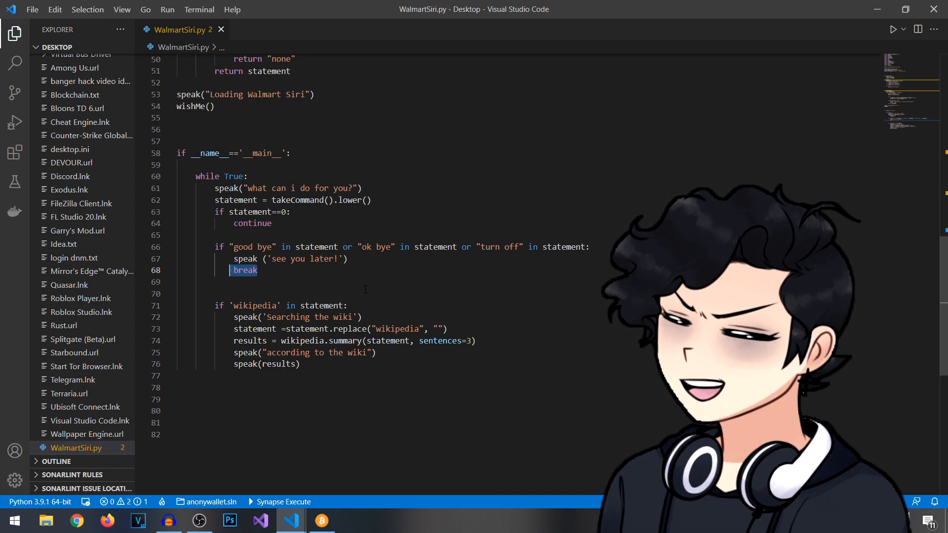
scroll(down, 3)
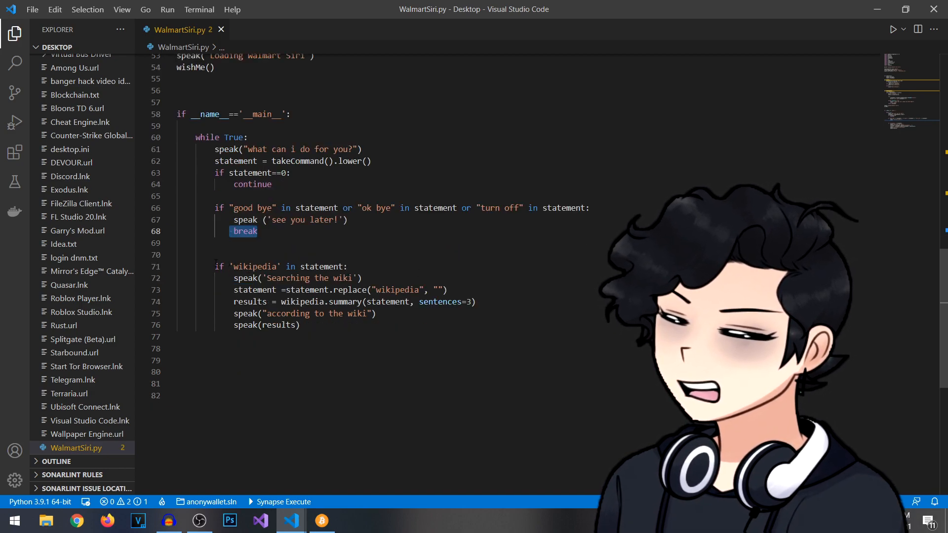
drag(213, 266, 300, 326)
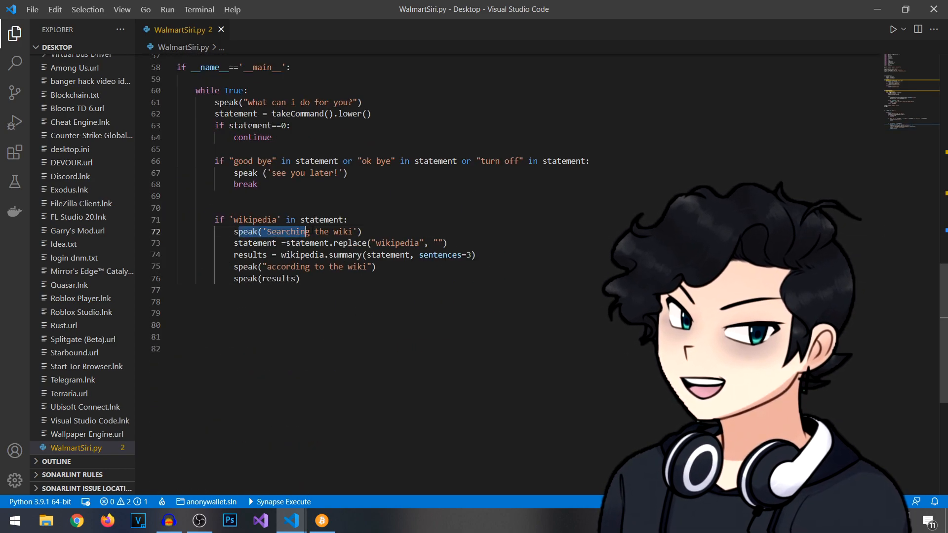
double_click(255, 219)
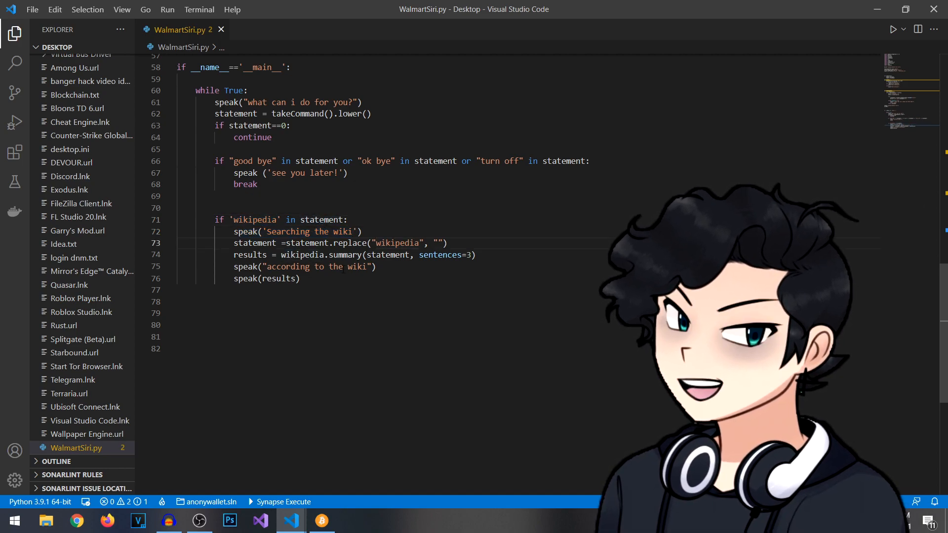
drag(233, 267, 300, 278)
text(elif 'open y)
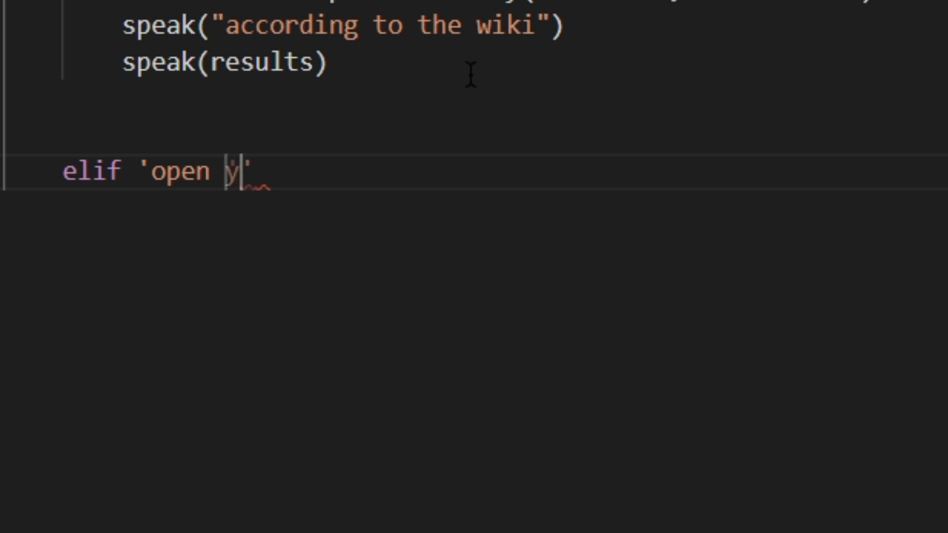
Add the 'open youtube' branch that opens youtube.com in a new browser tab
text(outube' in statement:)
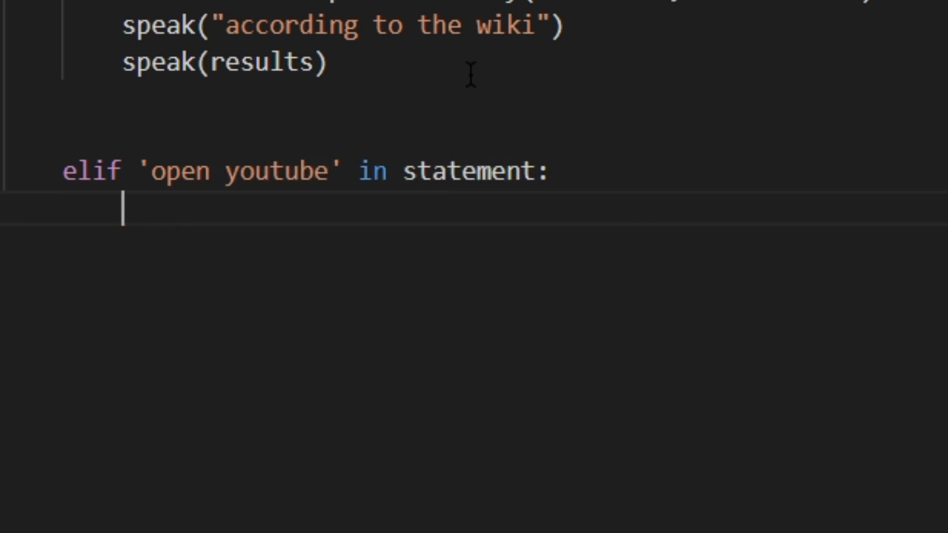
text(webbrowser.open_new_tab("https:)
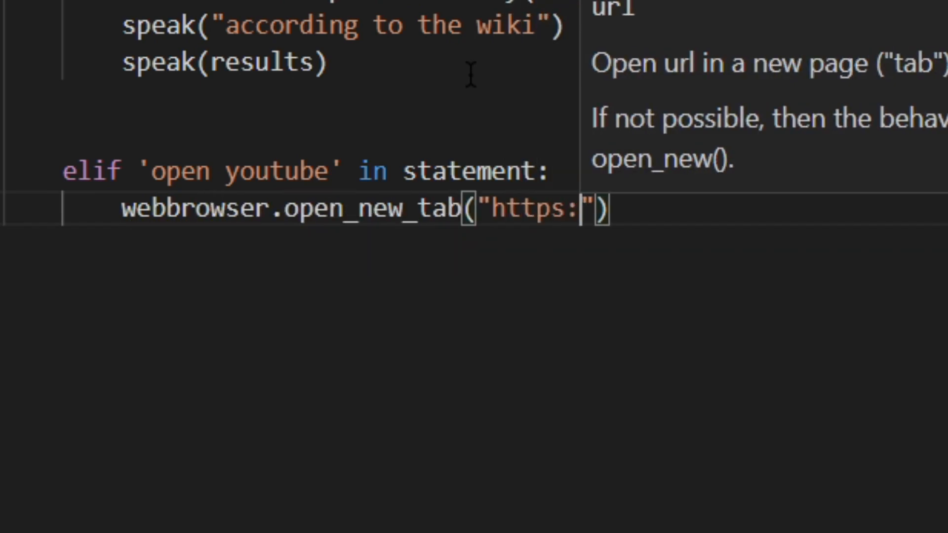
text(//youtube.com)
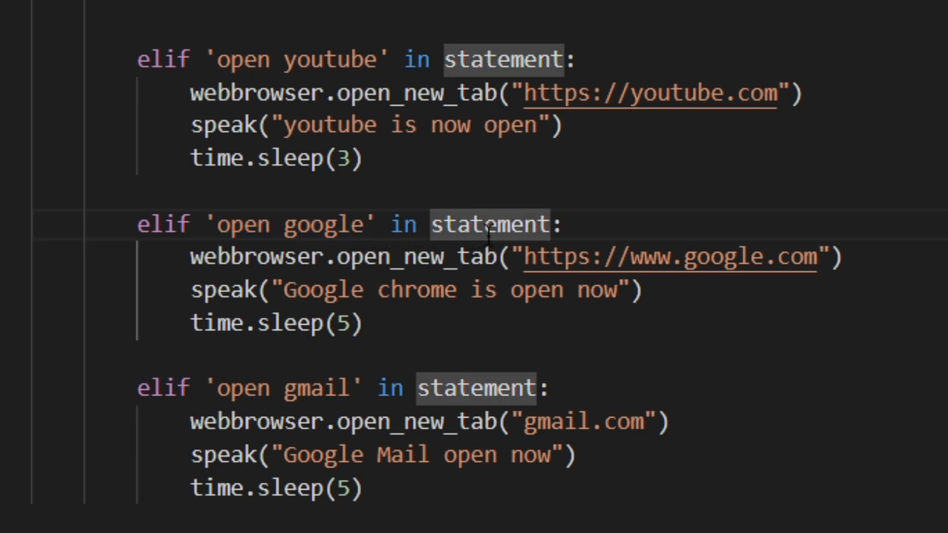
drag(529, 257, 749, 257)
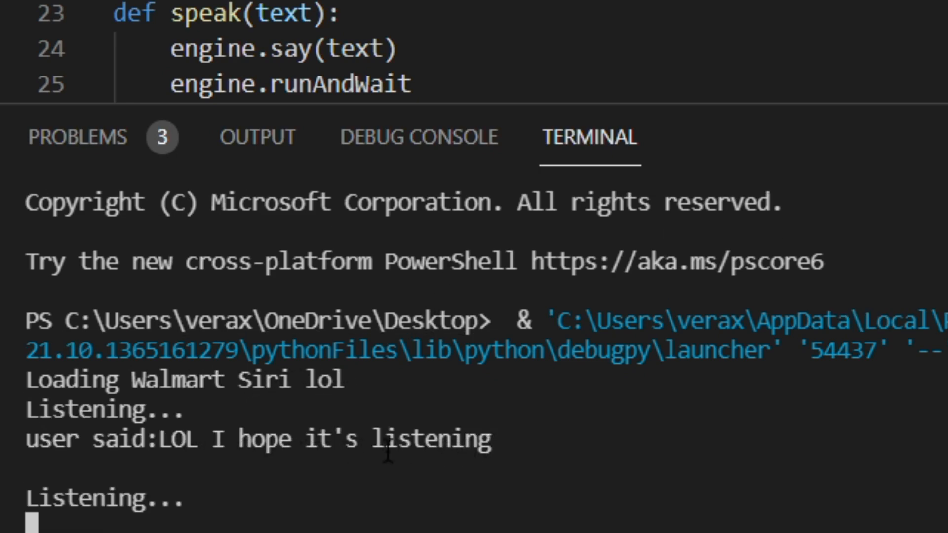
mouse_move(342, 453)
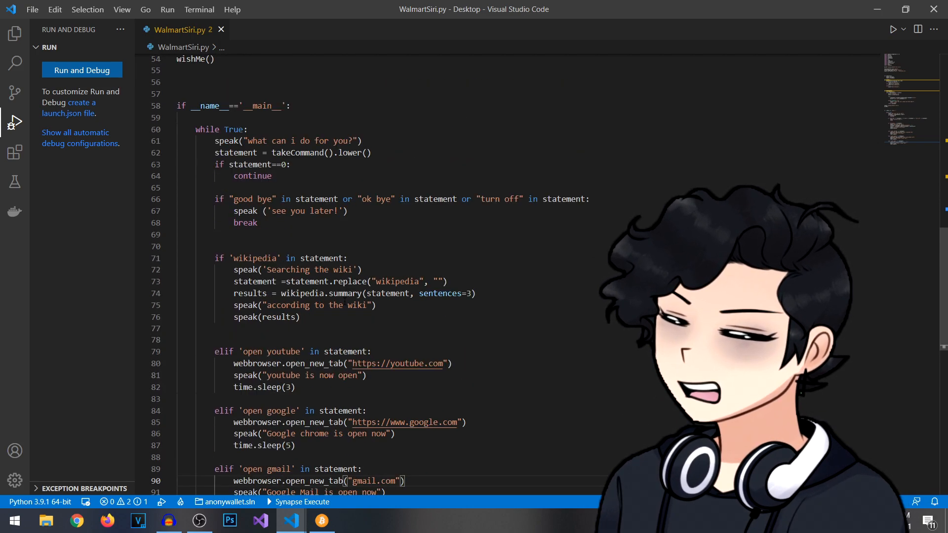
mouse_move(344, 293)
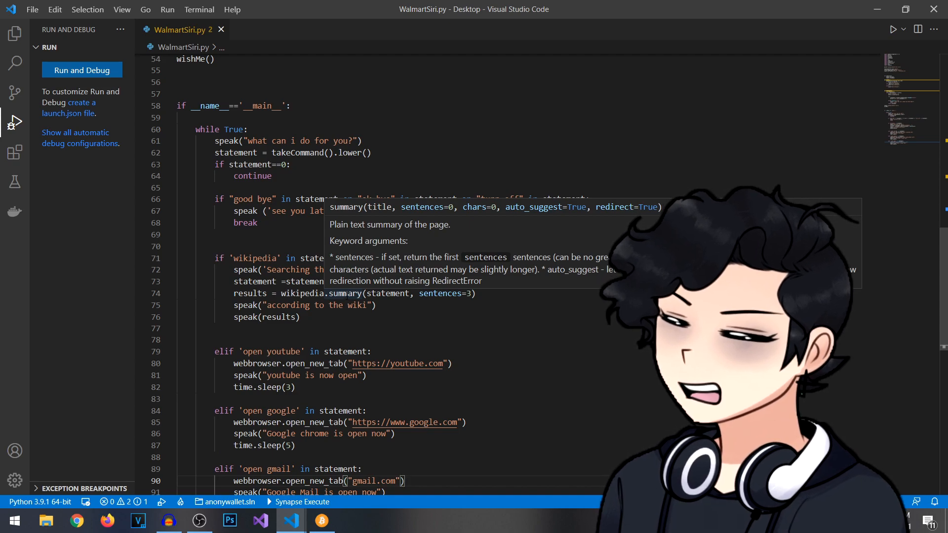